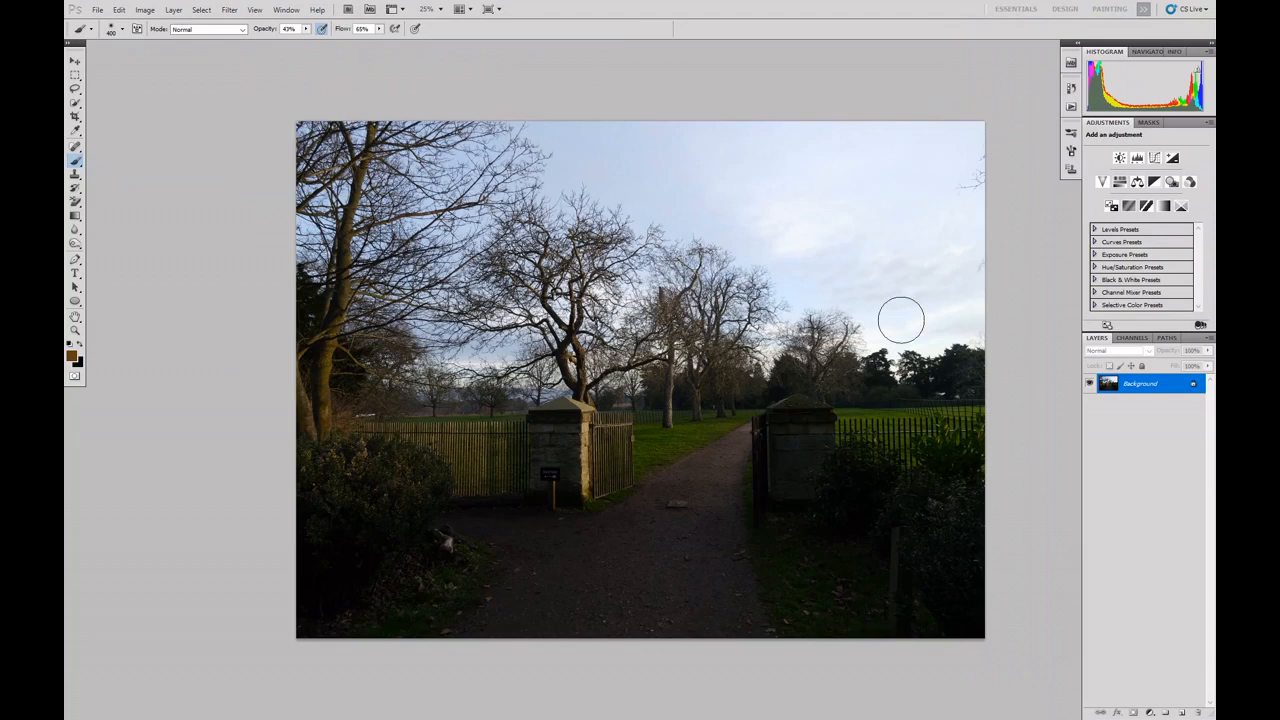
mouse_move(1022, 332)
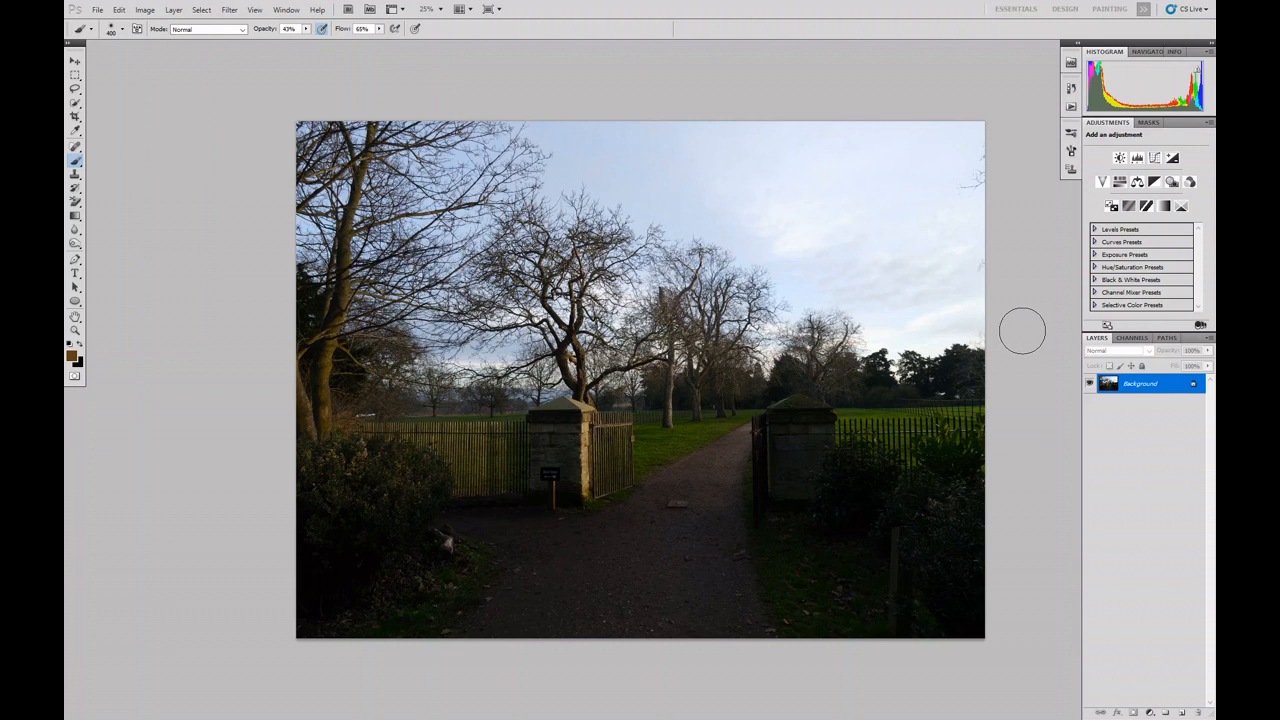
mouse_move(1018, 318)
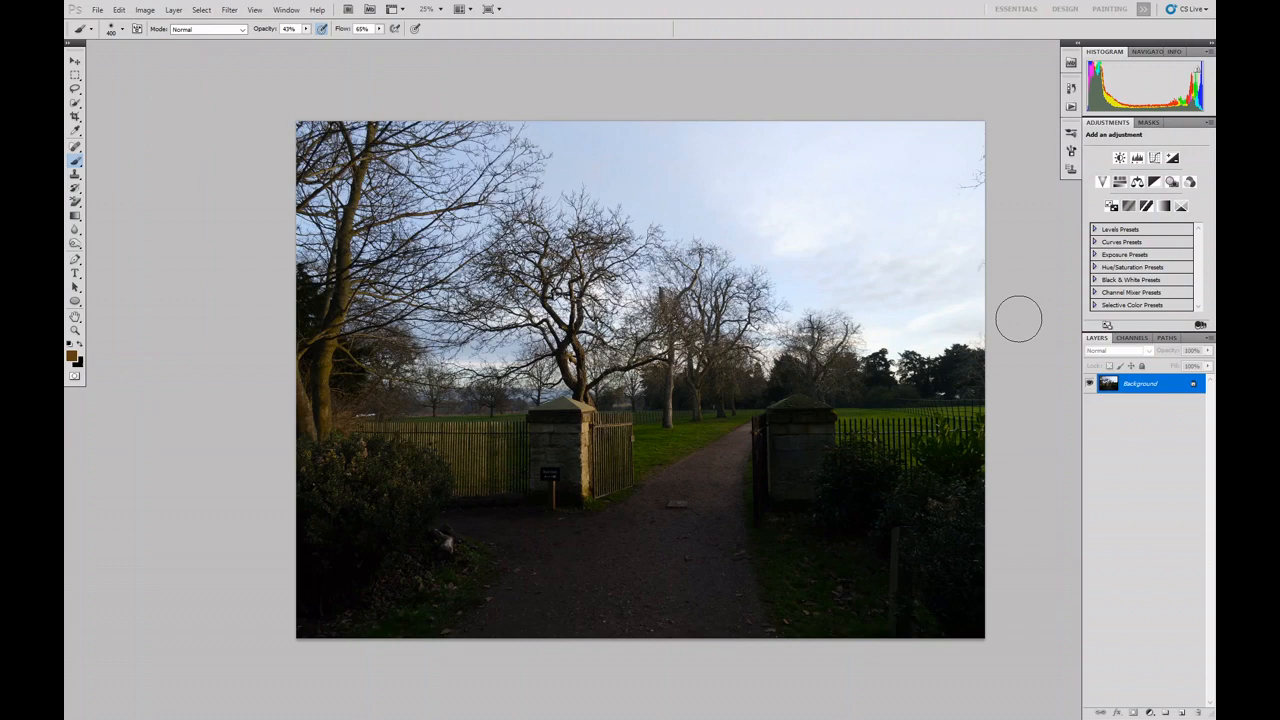
mouse_move(1016, 312)
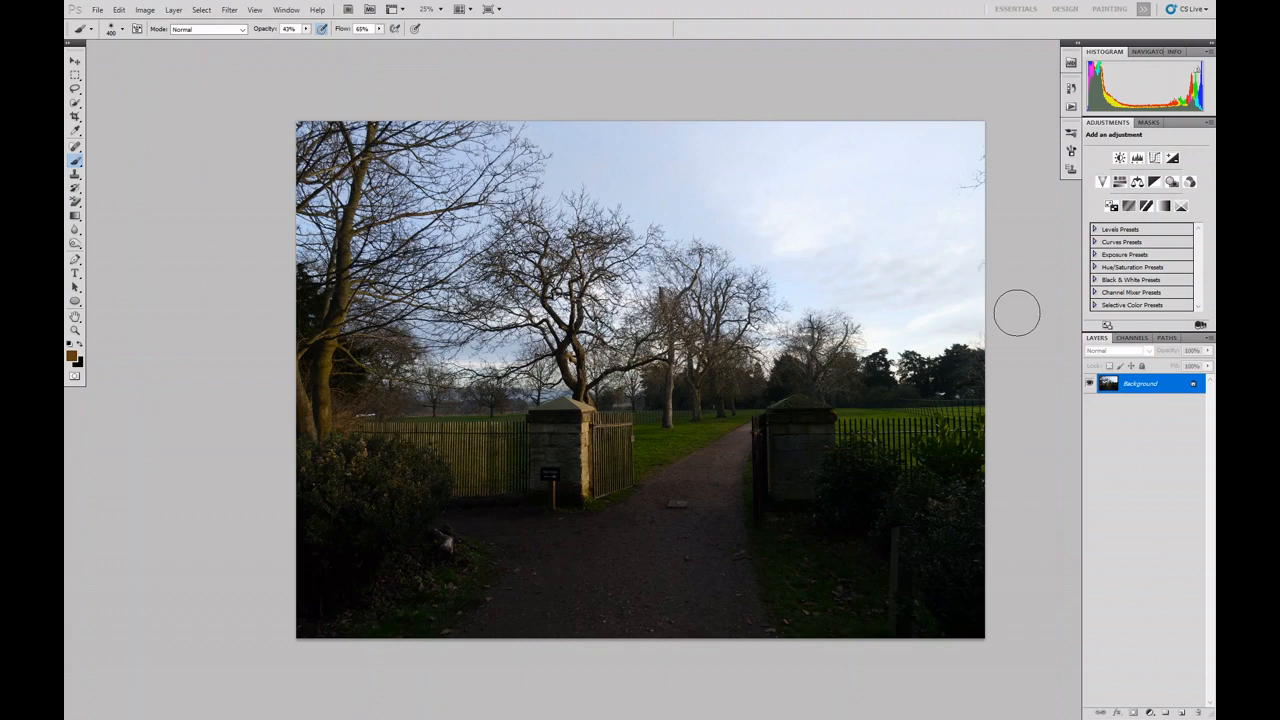
mouse_move(1000, 272)
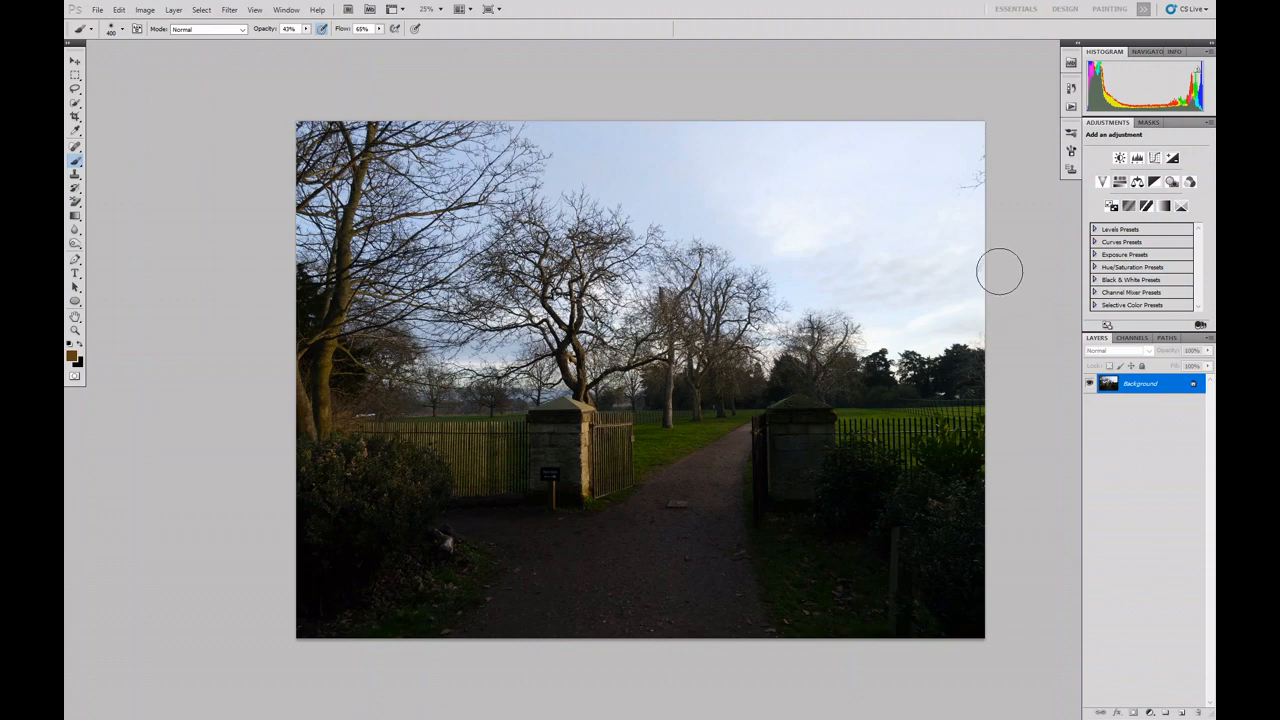
mouse_move(1006, 272)
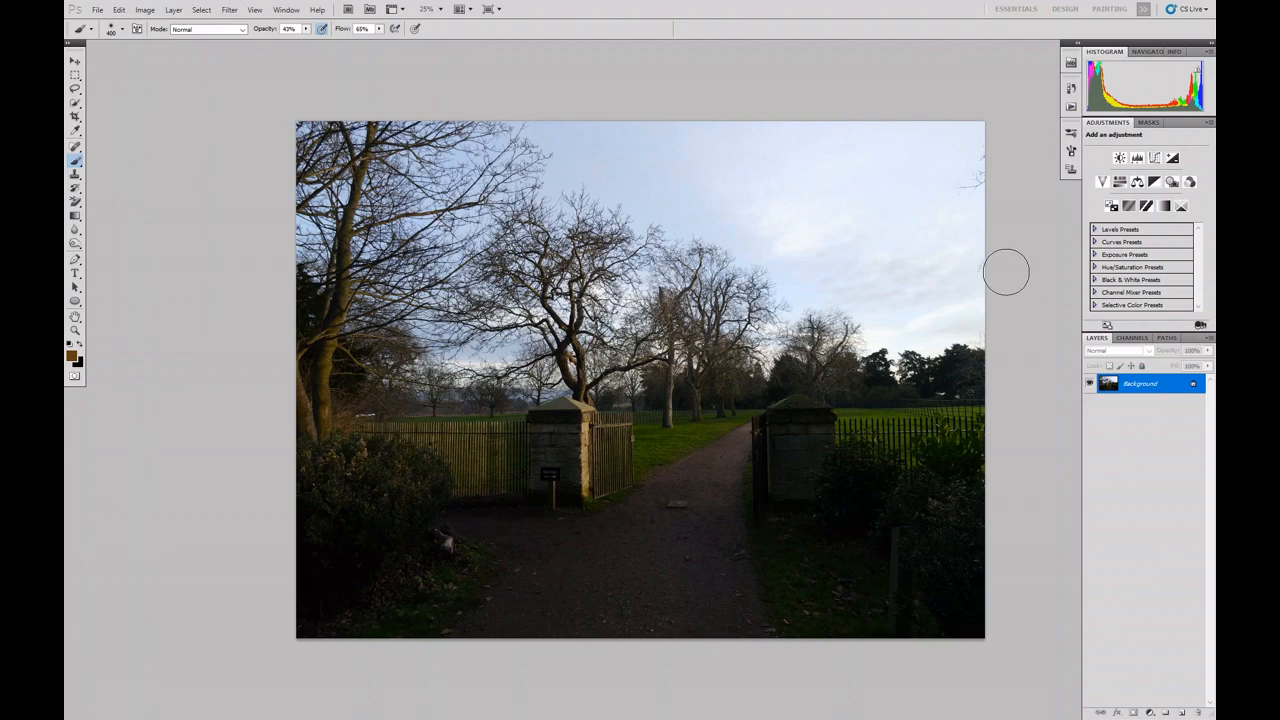
mouse_move(1012, 250)
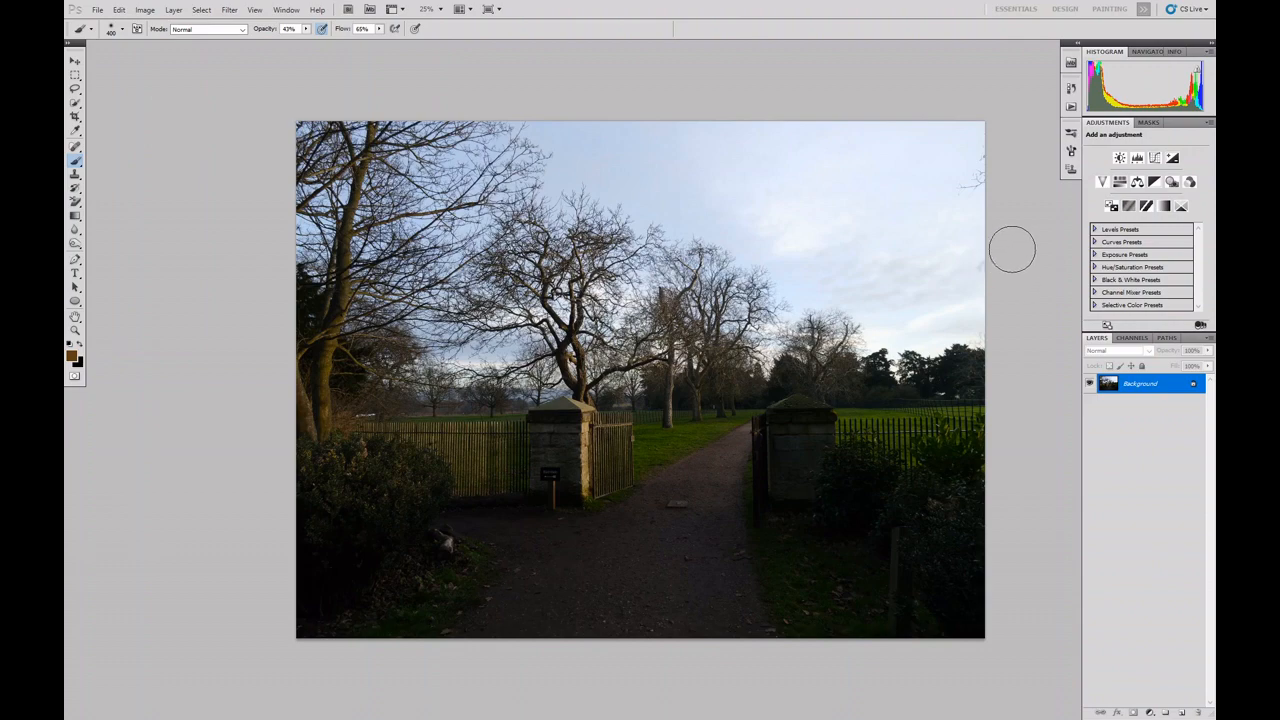
mouse_move(940, 172)
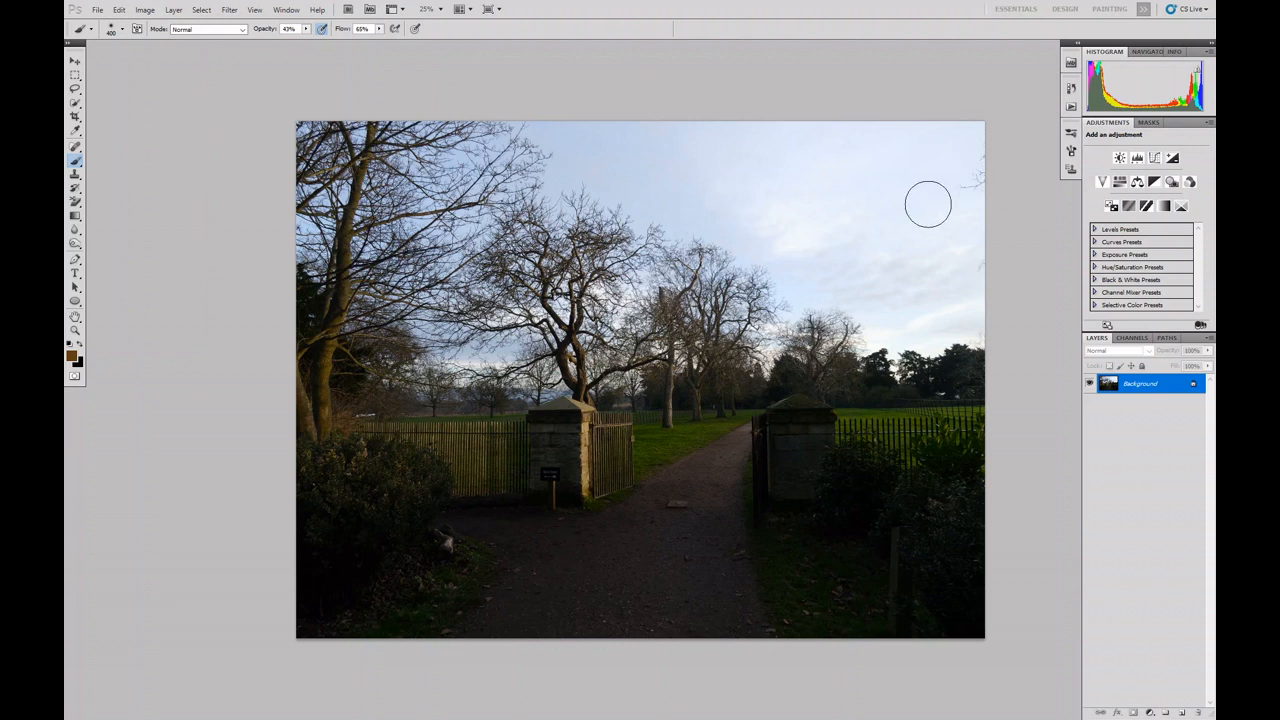
mouse_move(1012, 320)
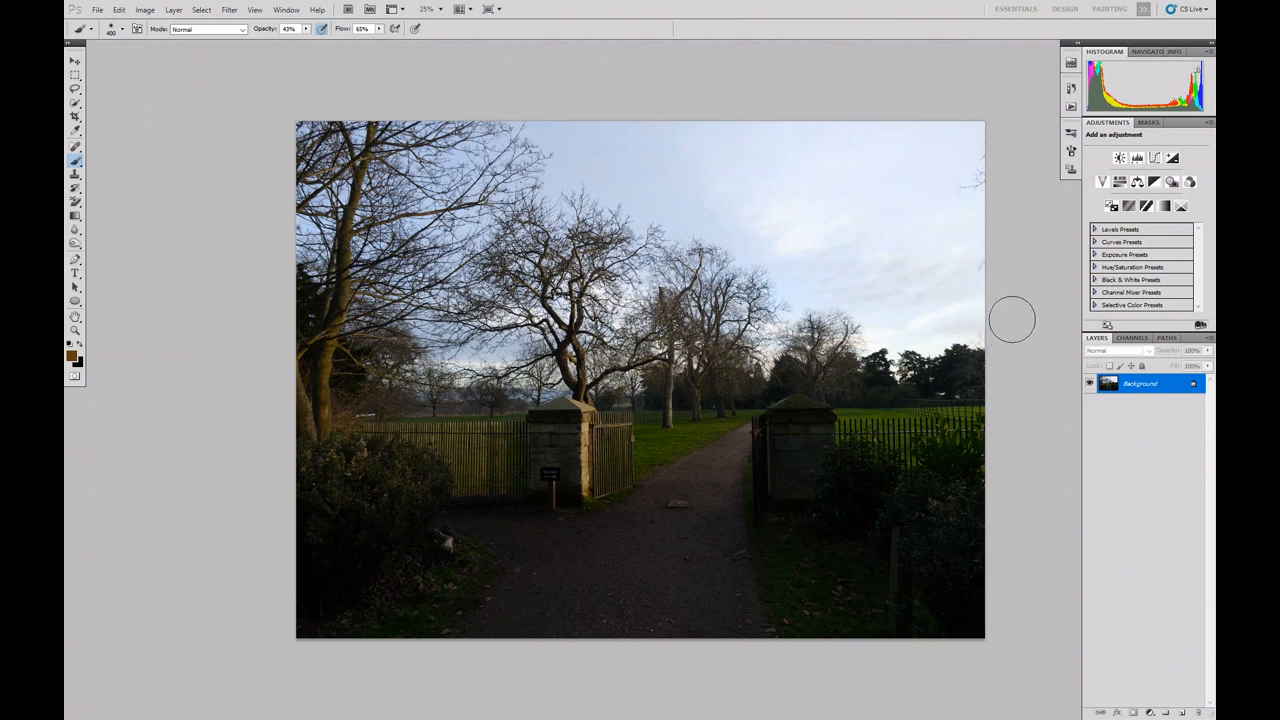
mouse_move(1020, 318)
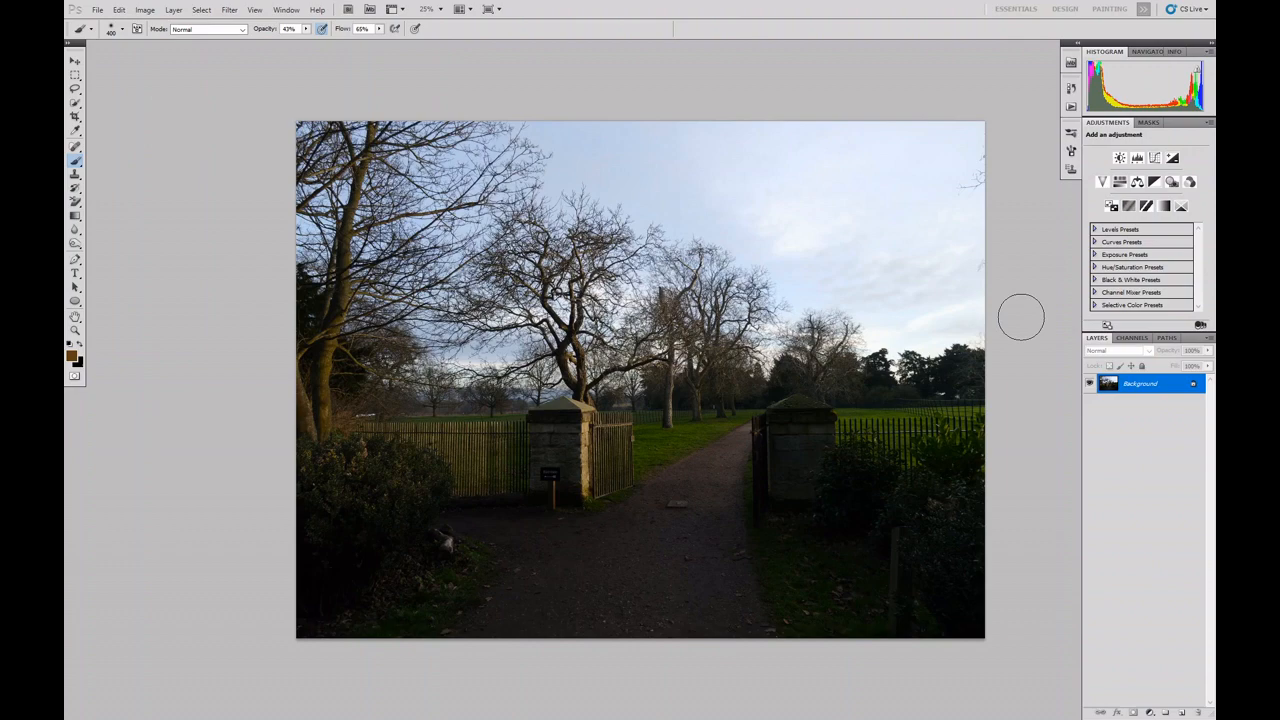
mouse_move(1020, 320)
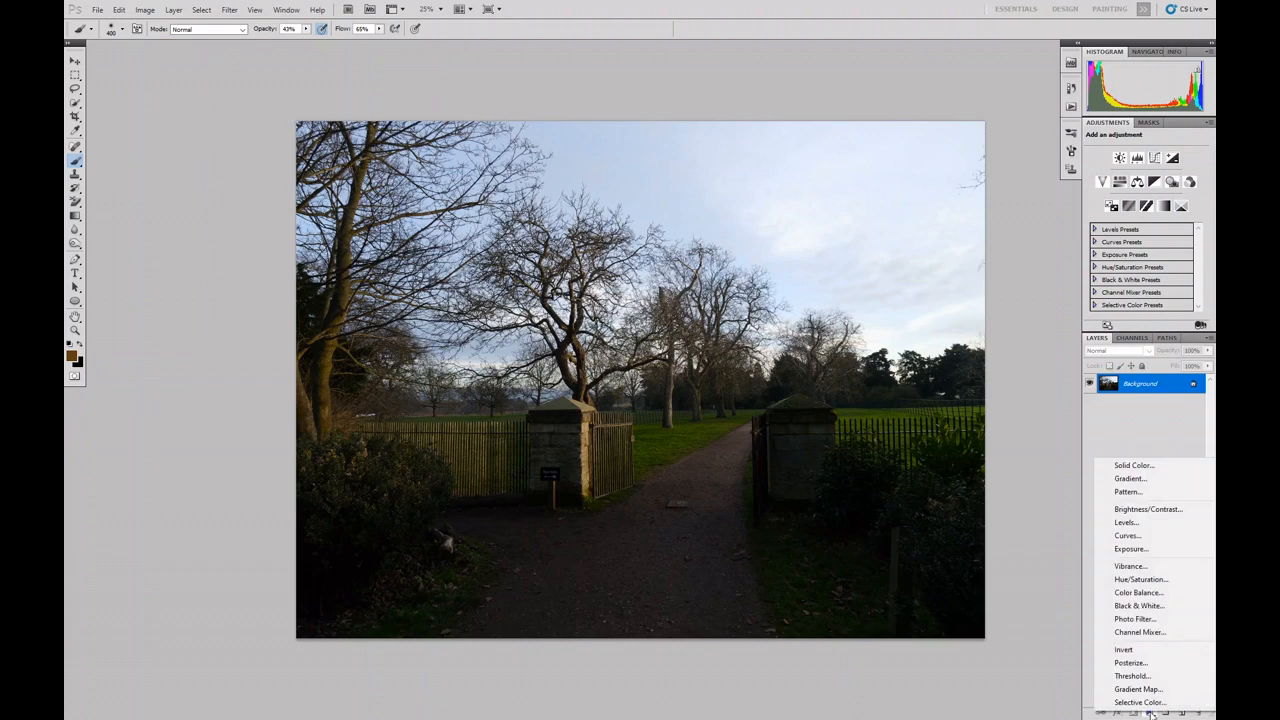
mouse_move(1128, 536)
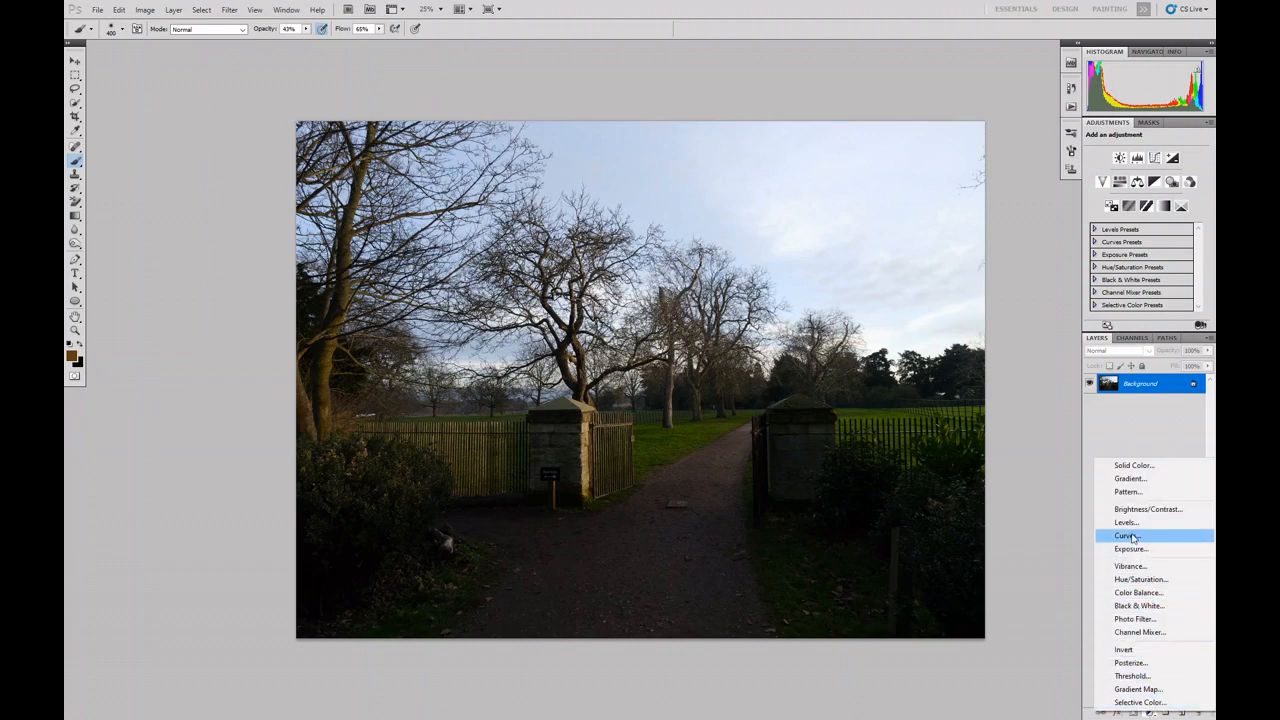
Step: Add two Curves adjustment layers above the photo and rename the second one 'darken'
click(1126, 536)
text(brighten)
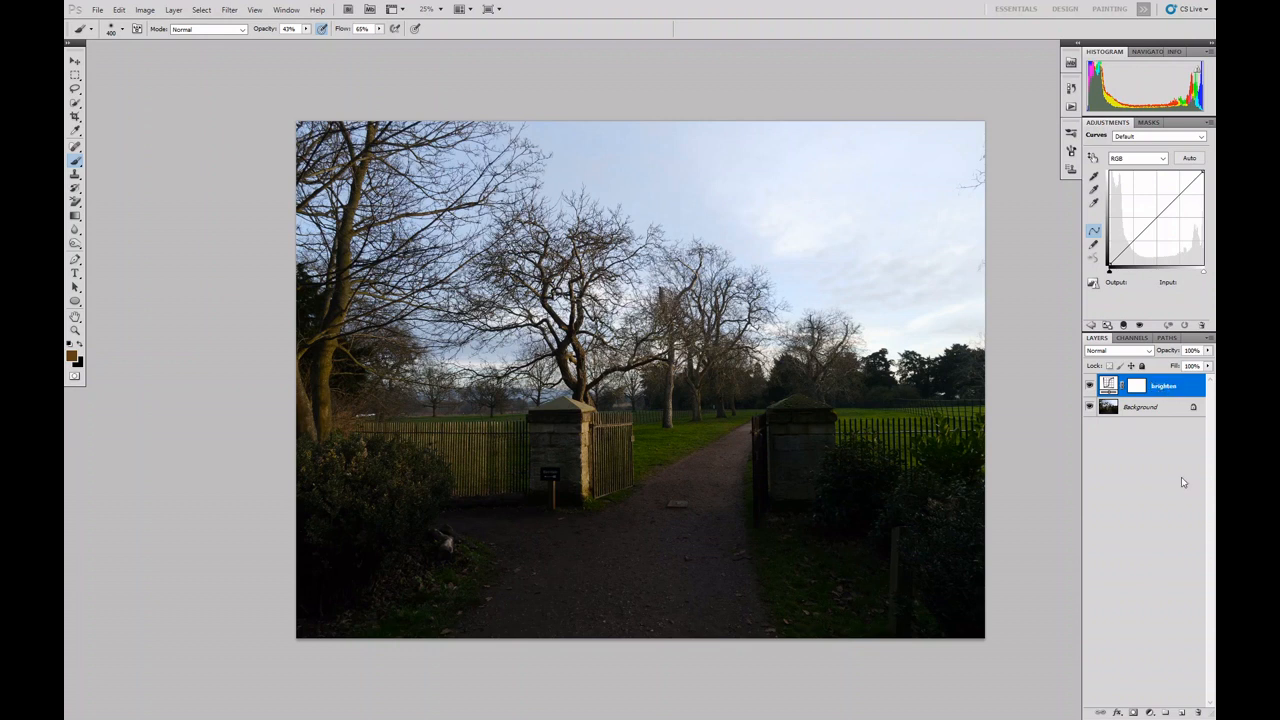
mouse_move(1122, 688)
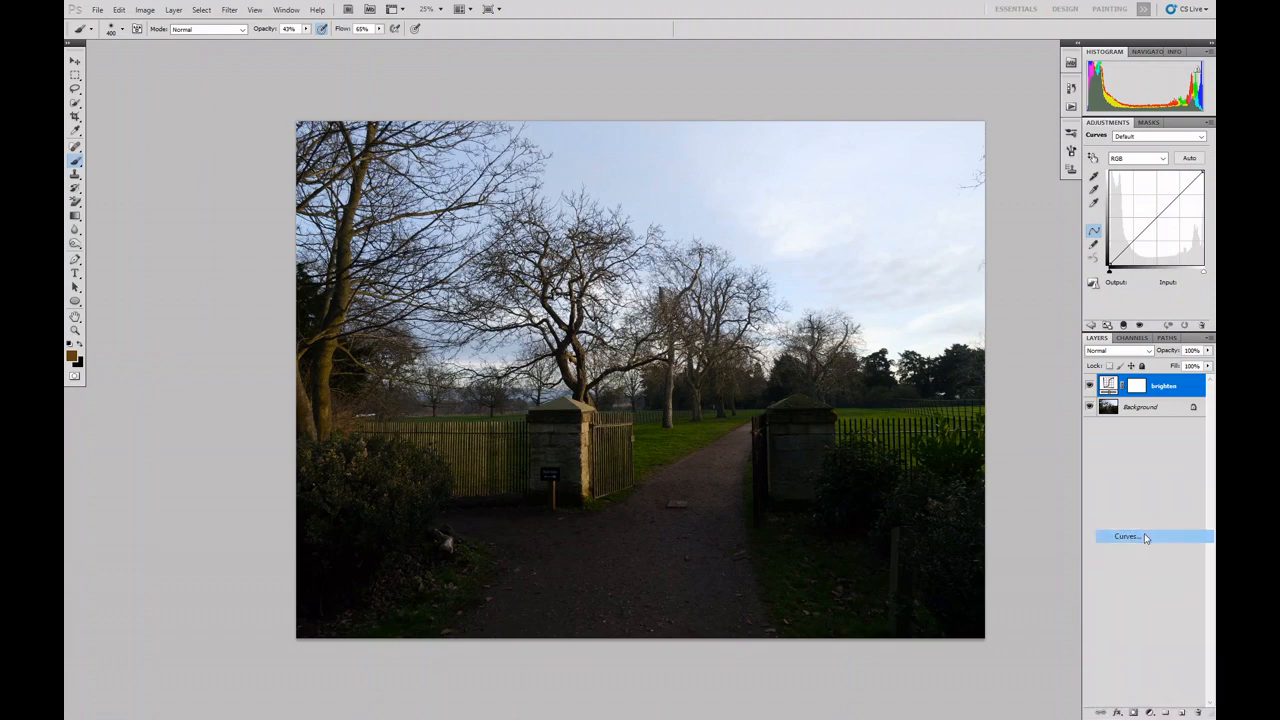
click(1128, 536)
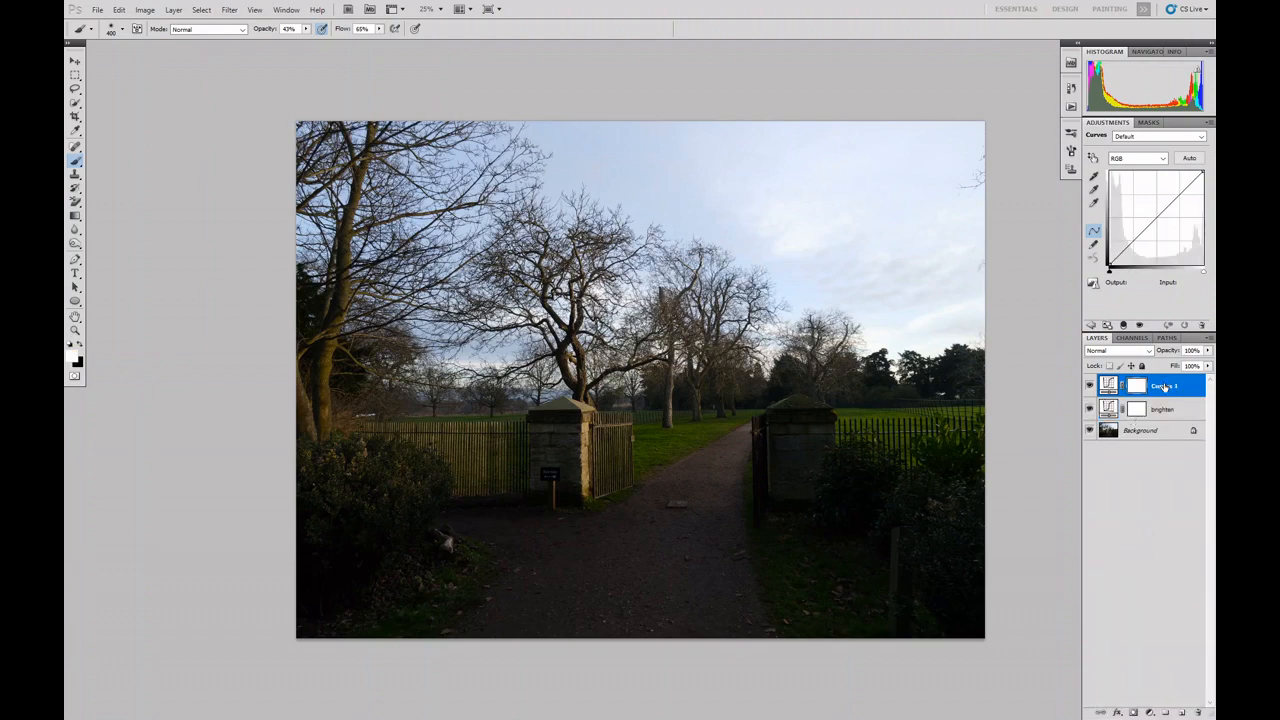
double_click(1164, 386)
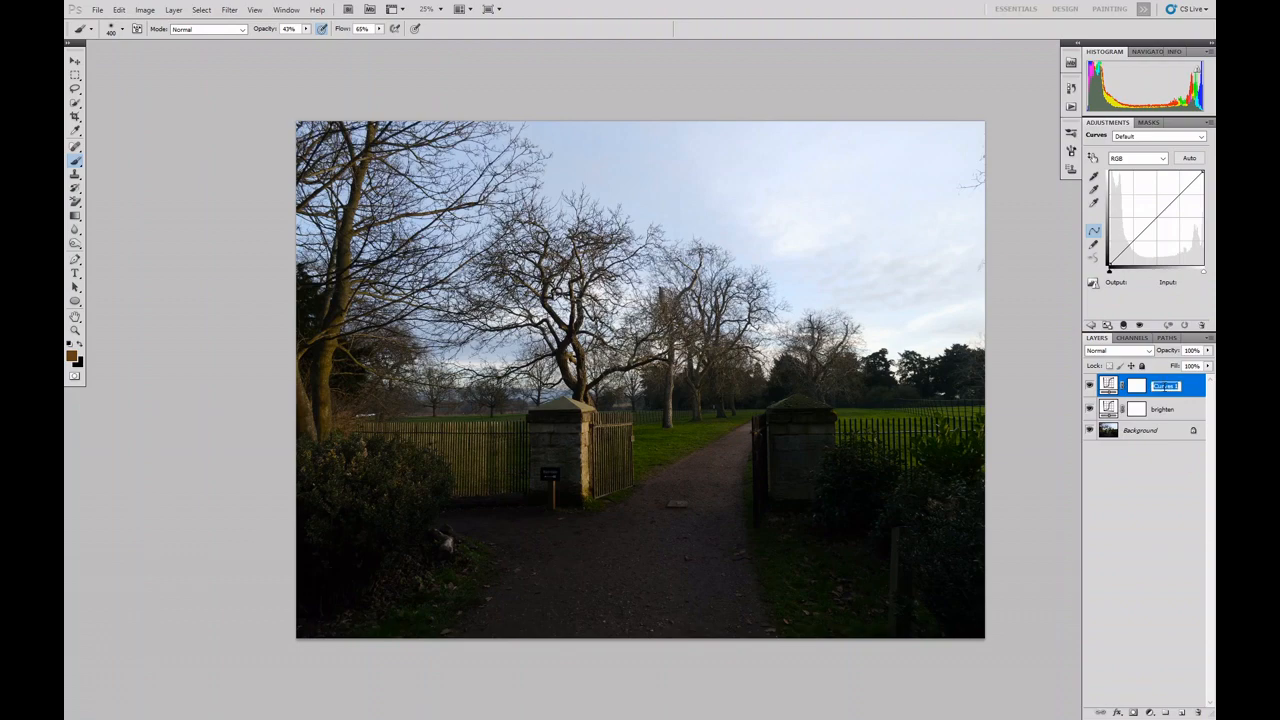
text(darken)
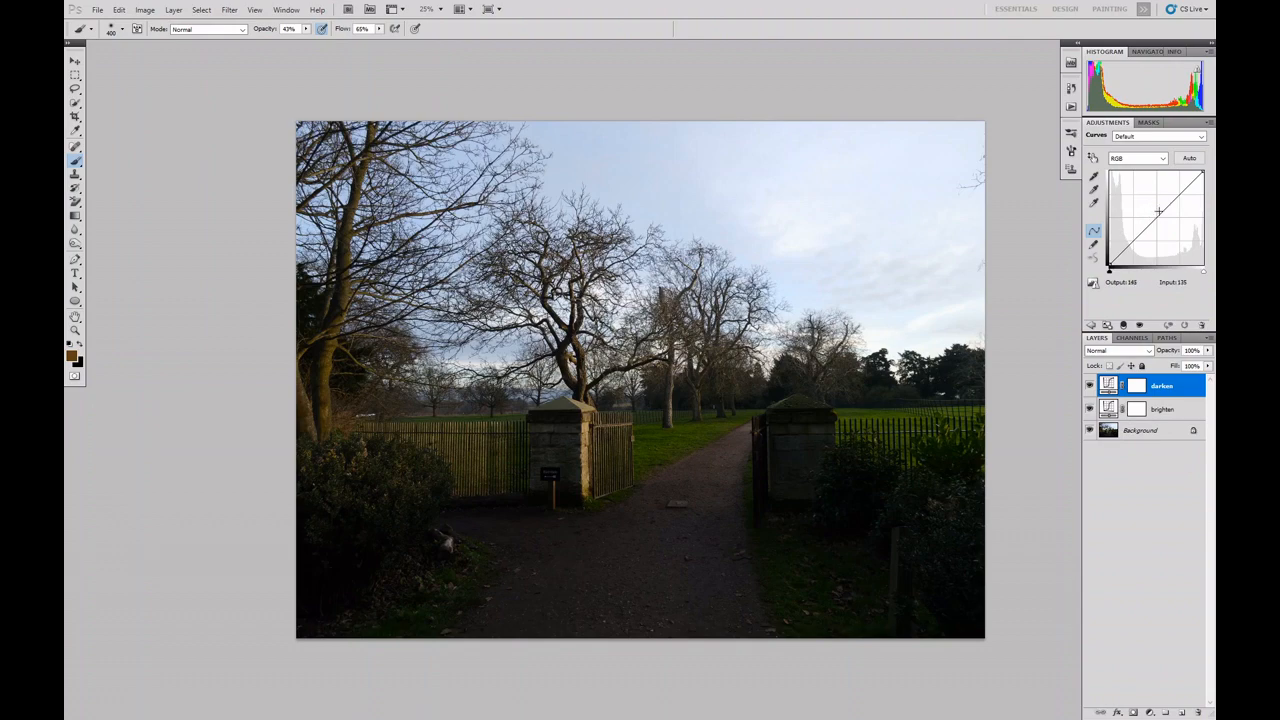
drag(1158, 218, 1160, 212)
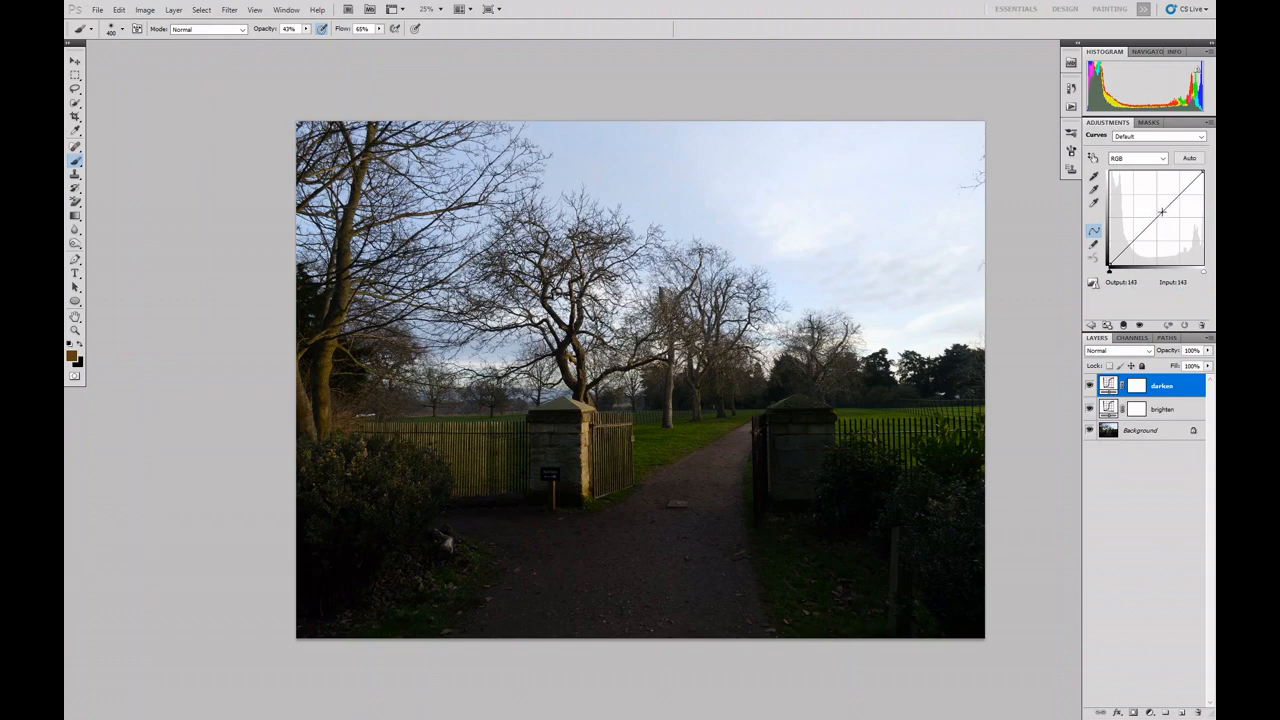
drag(1162, 212, 1152, 218)
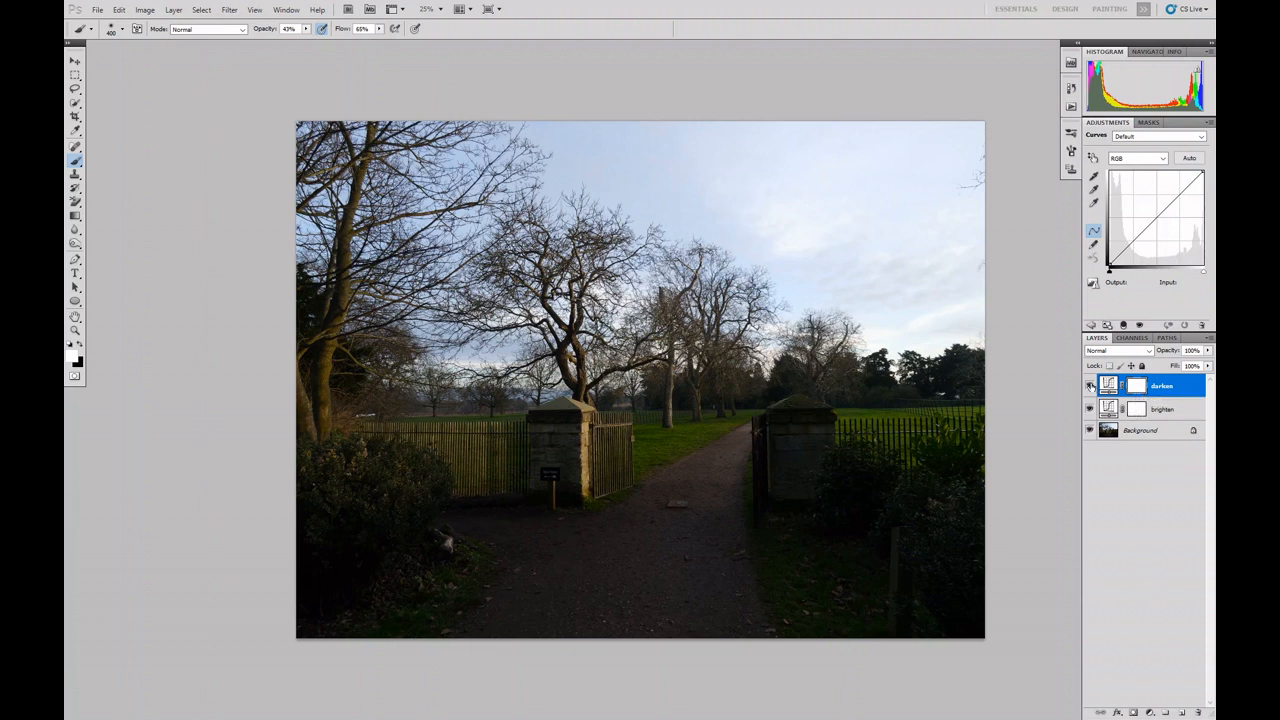
click(1088, 384)
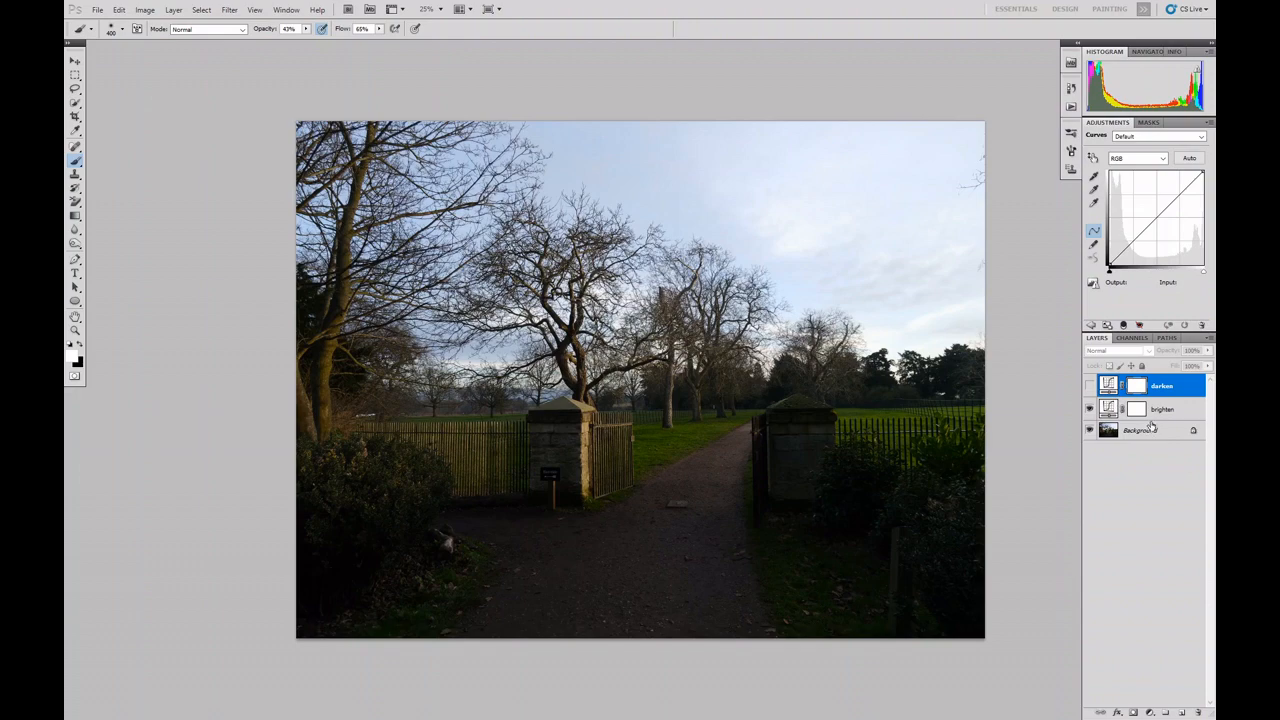
click(1164, 408)
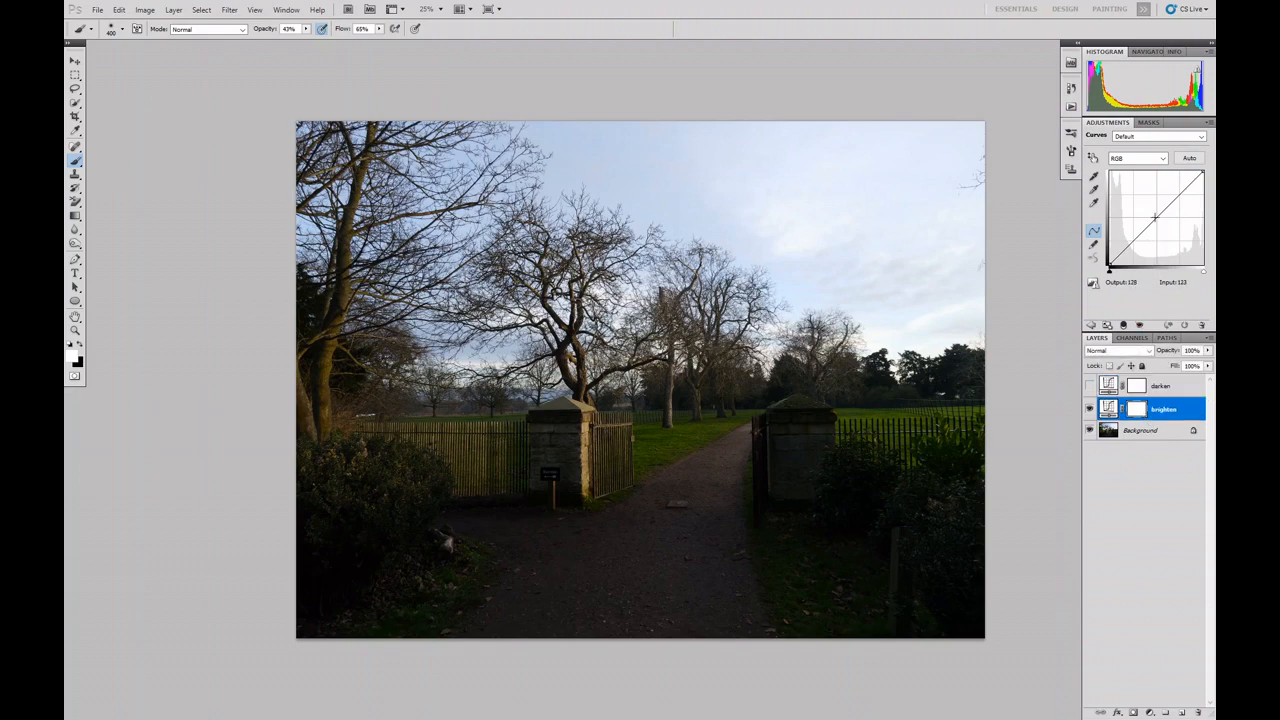
Step: Lift the brighten layer's curve midpoint upward until the shadows read bright
drag(1156, 218, 1148, 204)
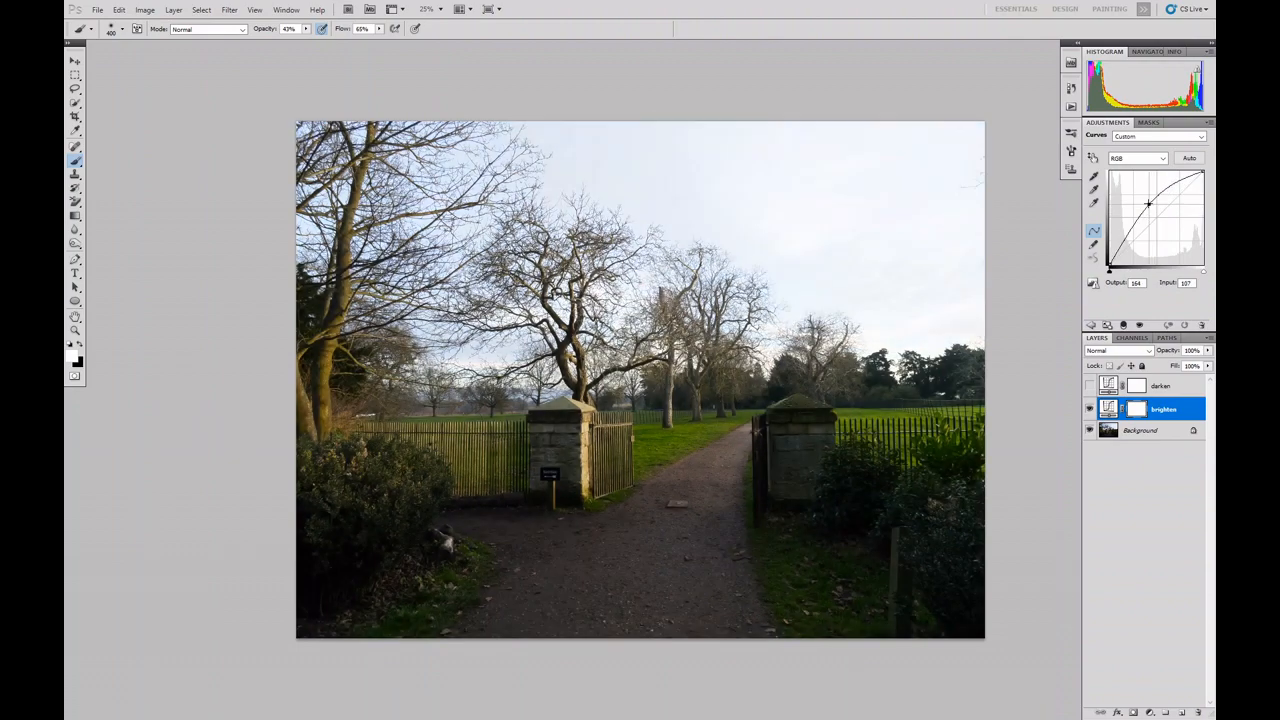
drag(1148, 204, 1144, 182)
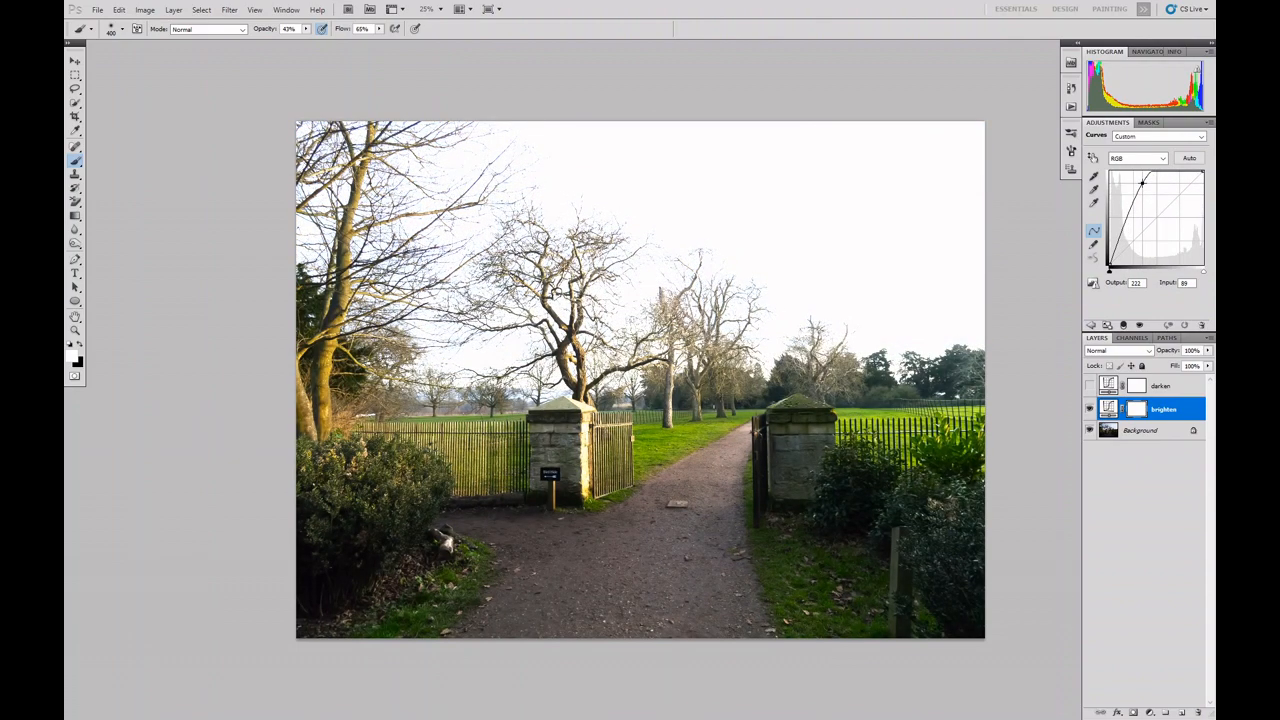
drag(1144, 184, 1140, 184)
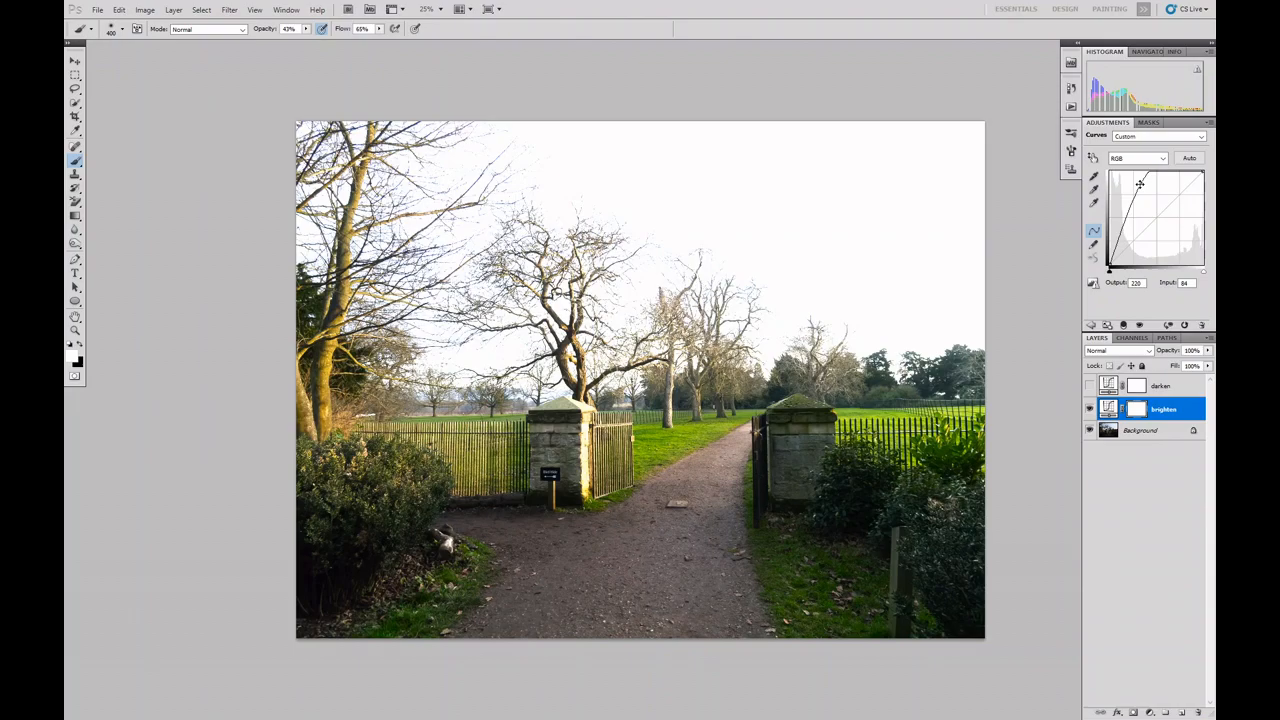
drag(1140, 184, 1130, 204)
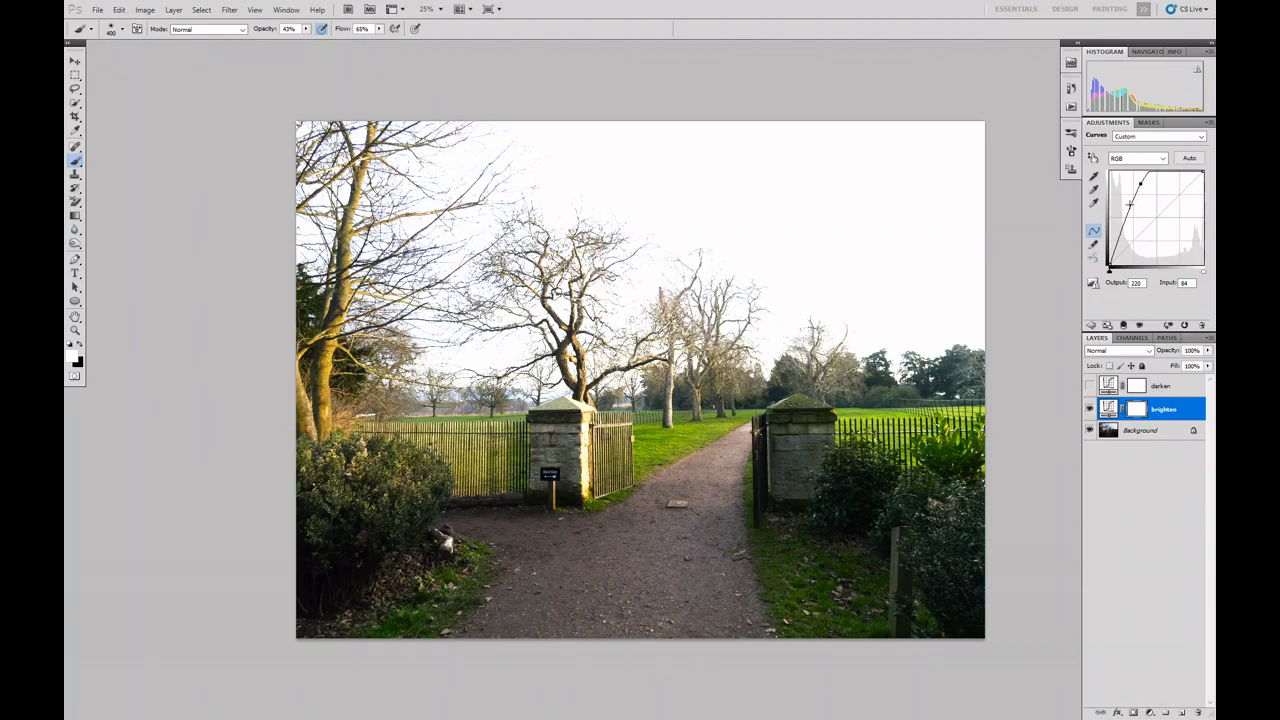
mouse_move(848, 200)
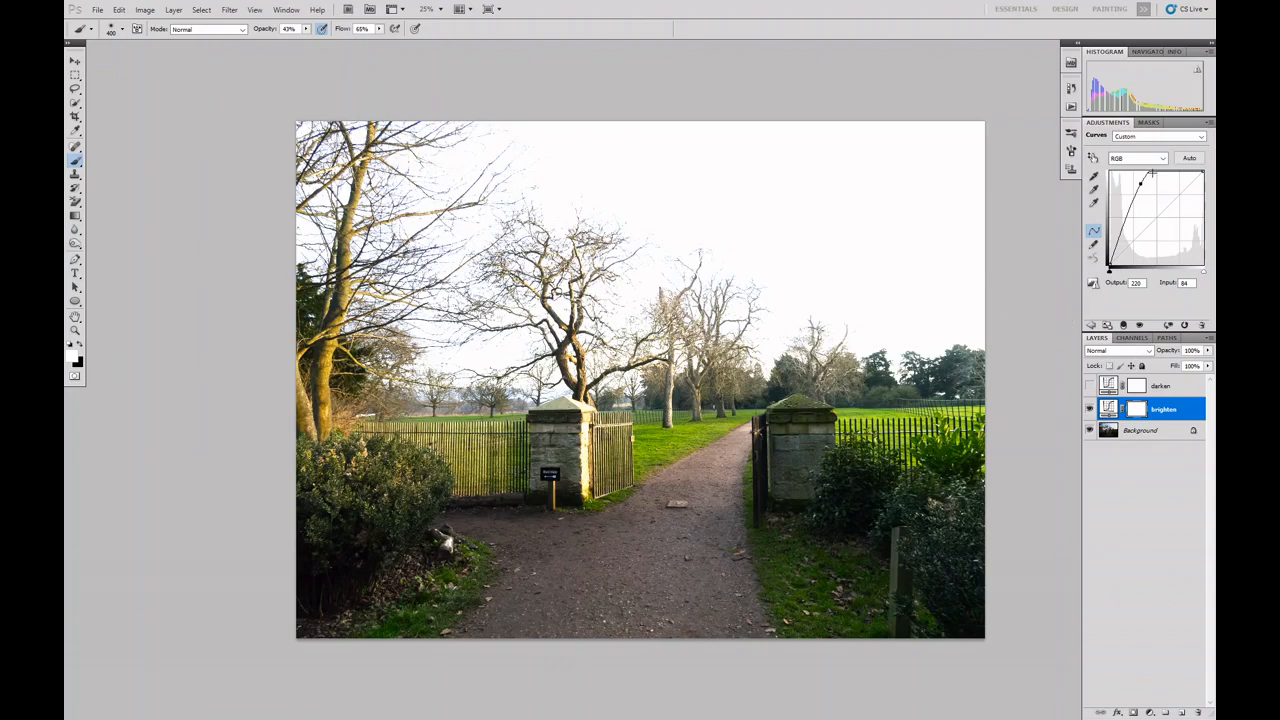
drag(1138, 184, 1138, 198)
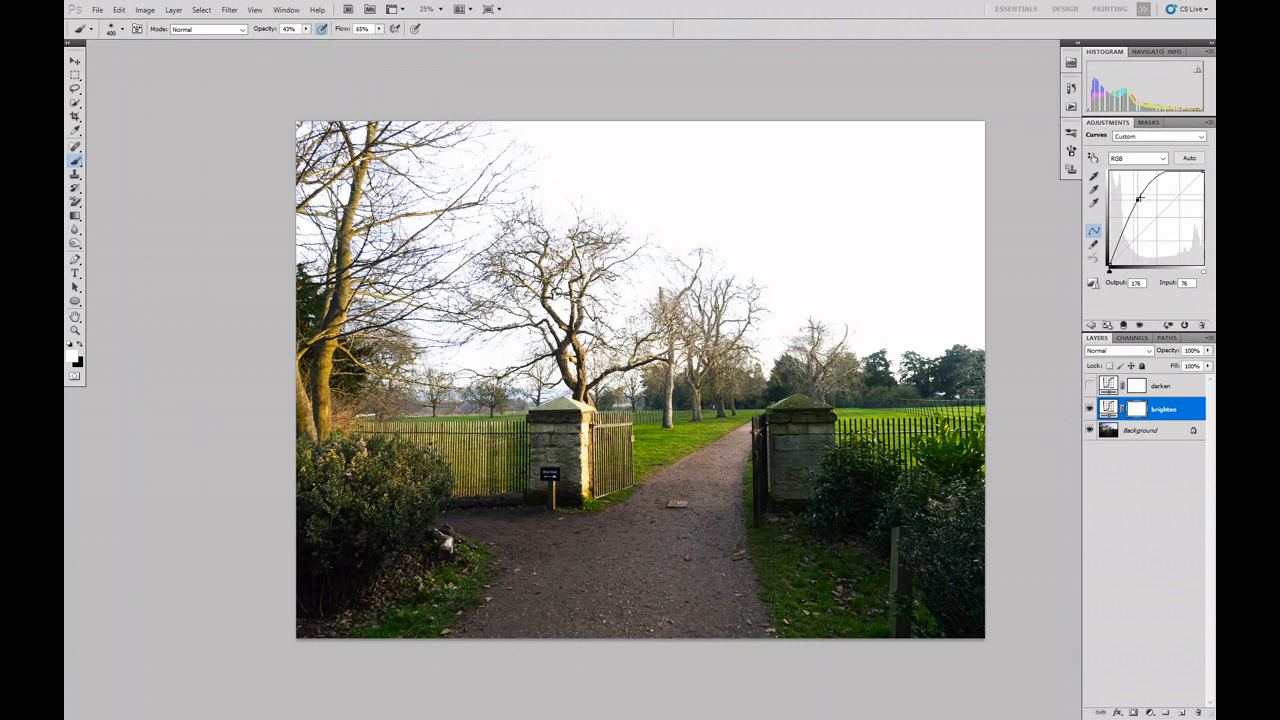
drag(1136, 200, 1136, 198)
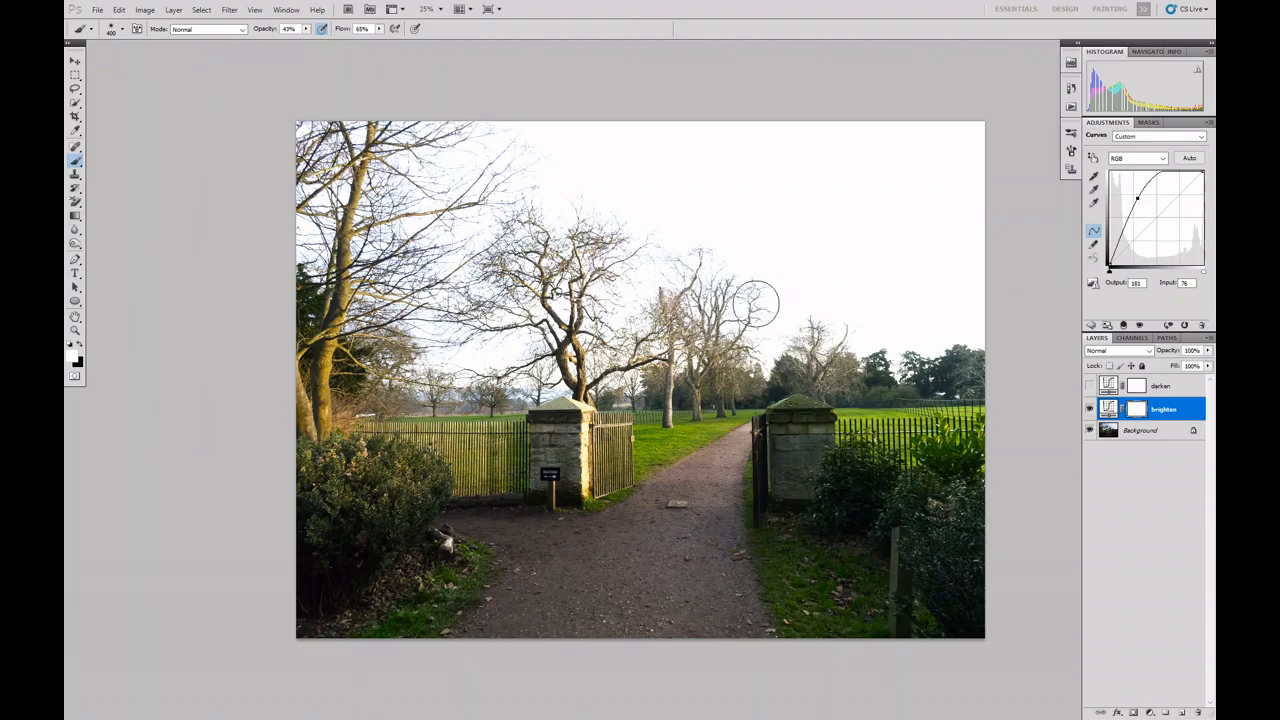
mouse_move(920, 576)
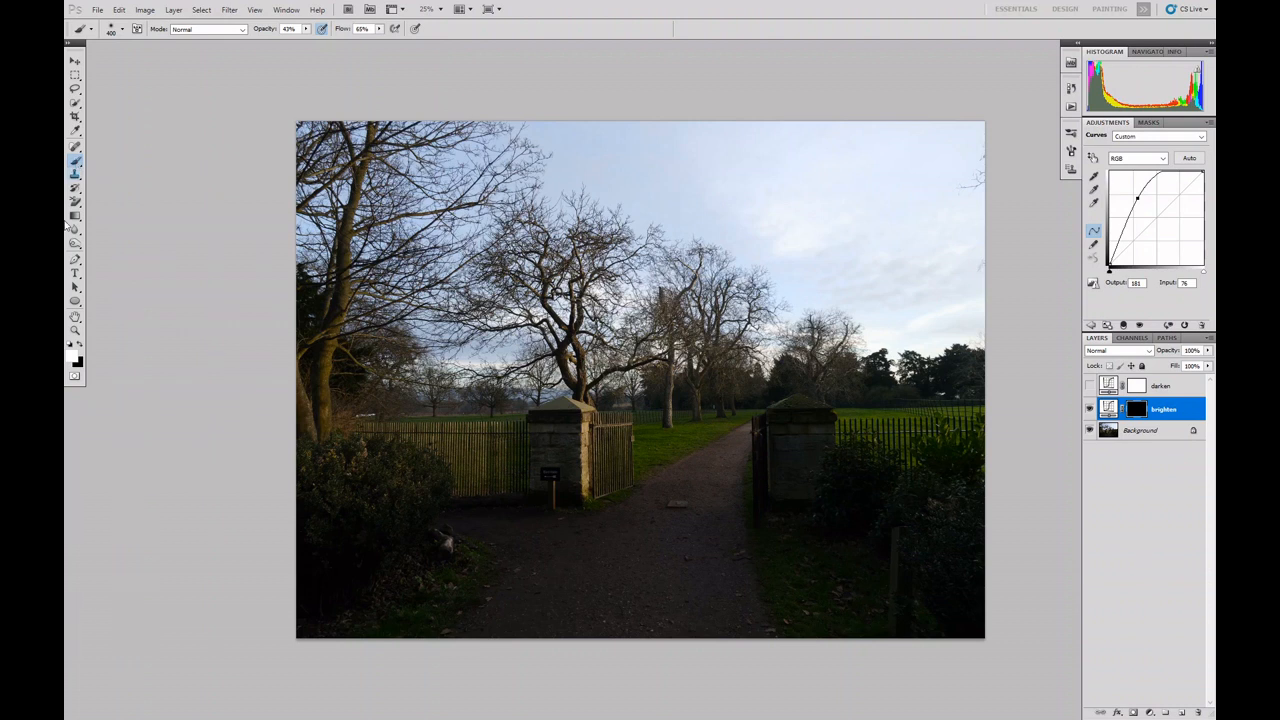
mouse_move(404, 452)
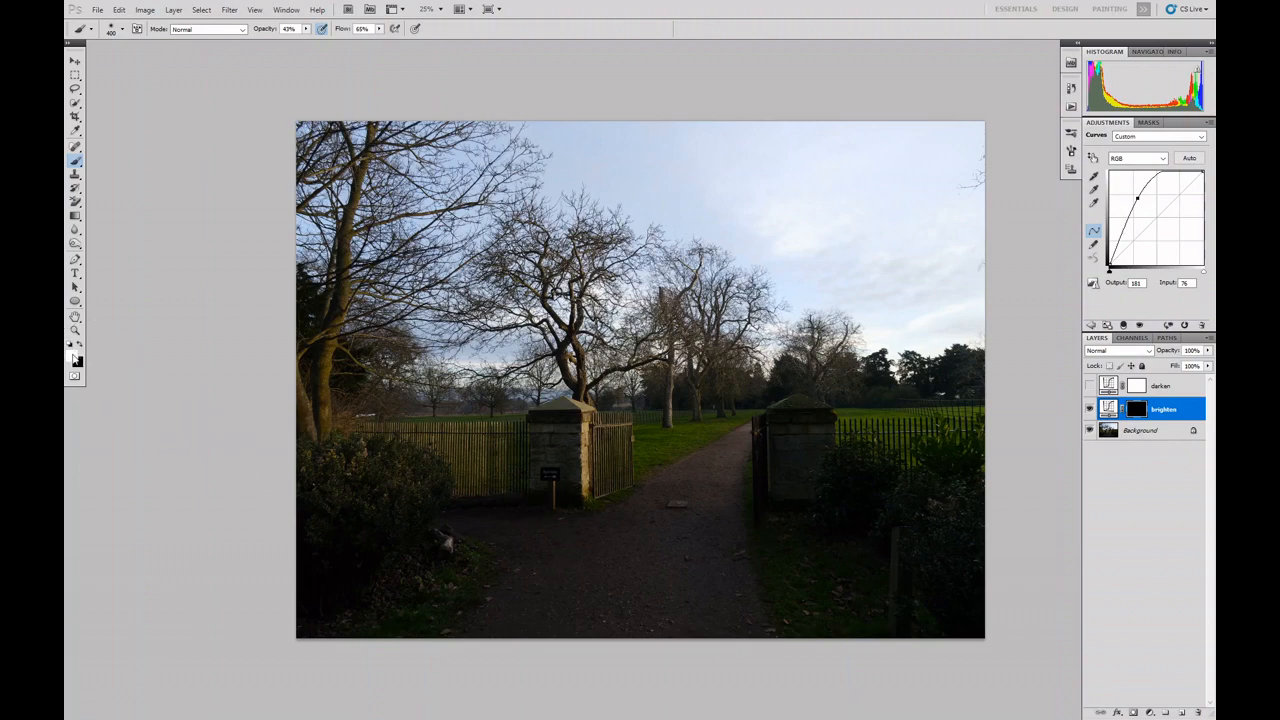
mouse_move(76, 360)
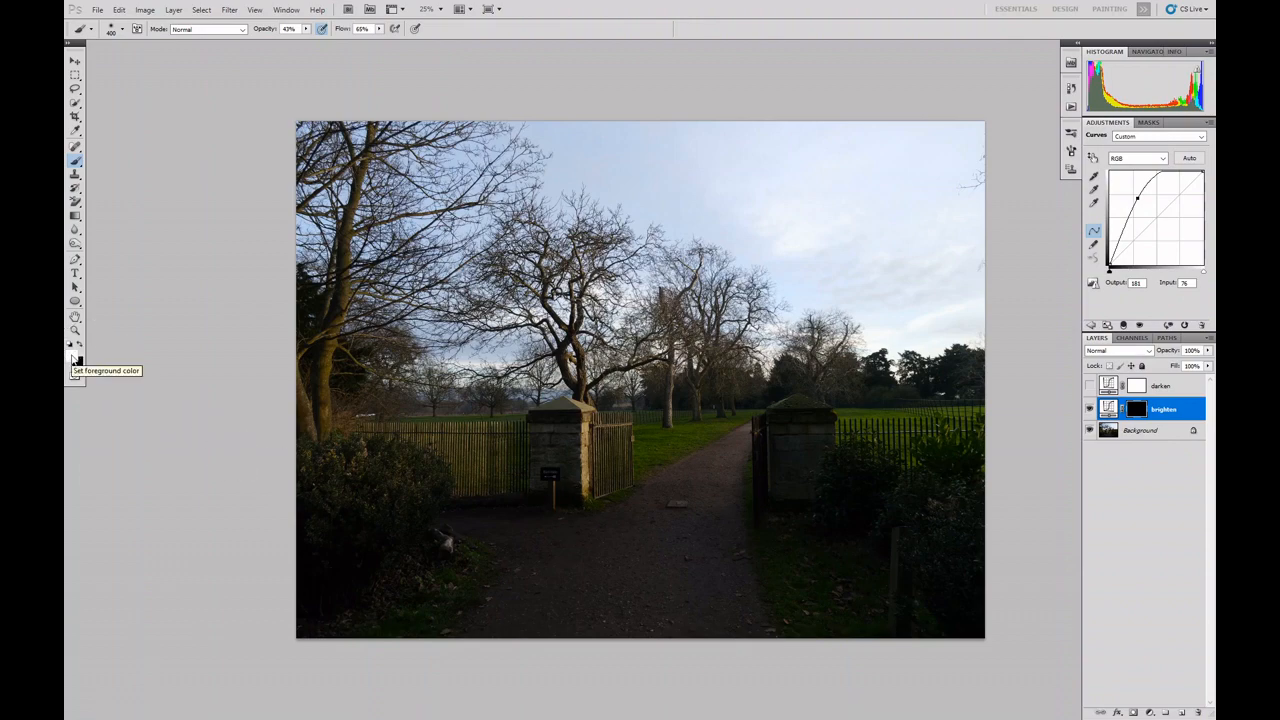
mouse_move(76, 364)
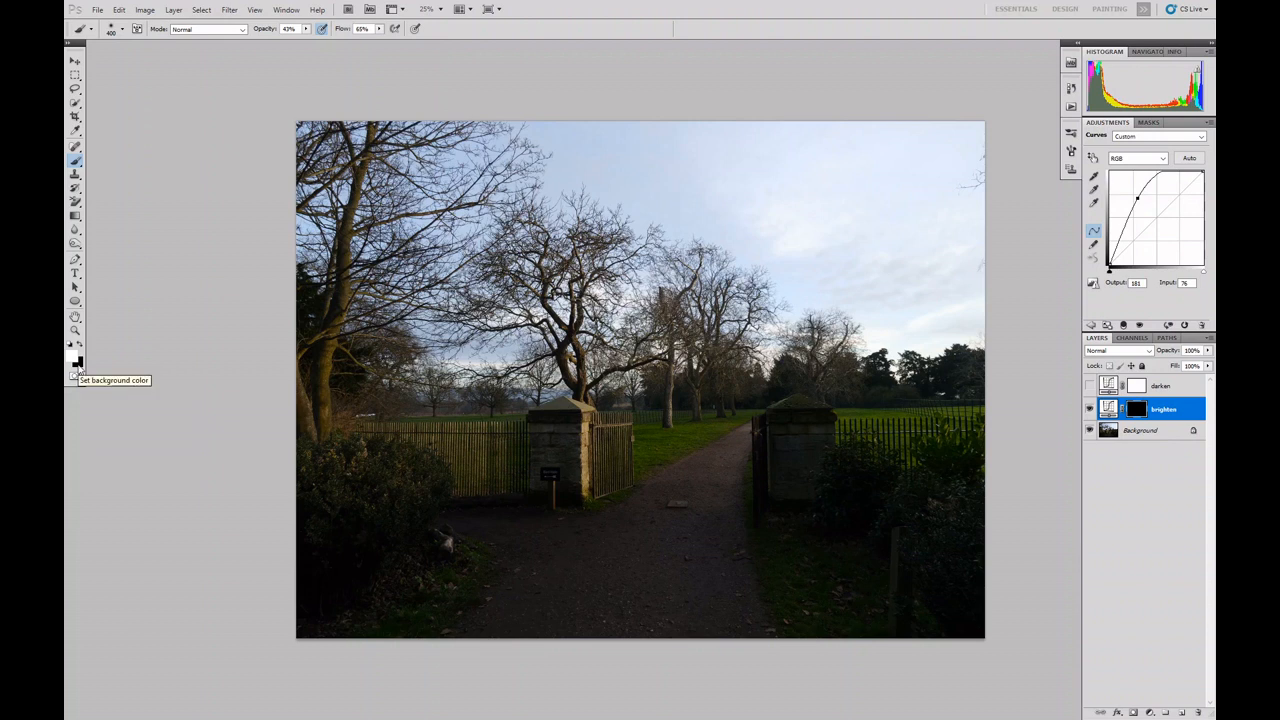
mouse_move(100, 358)
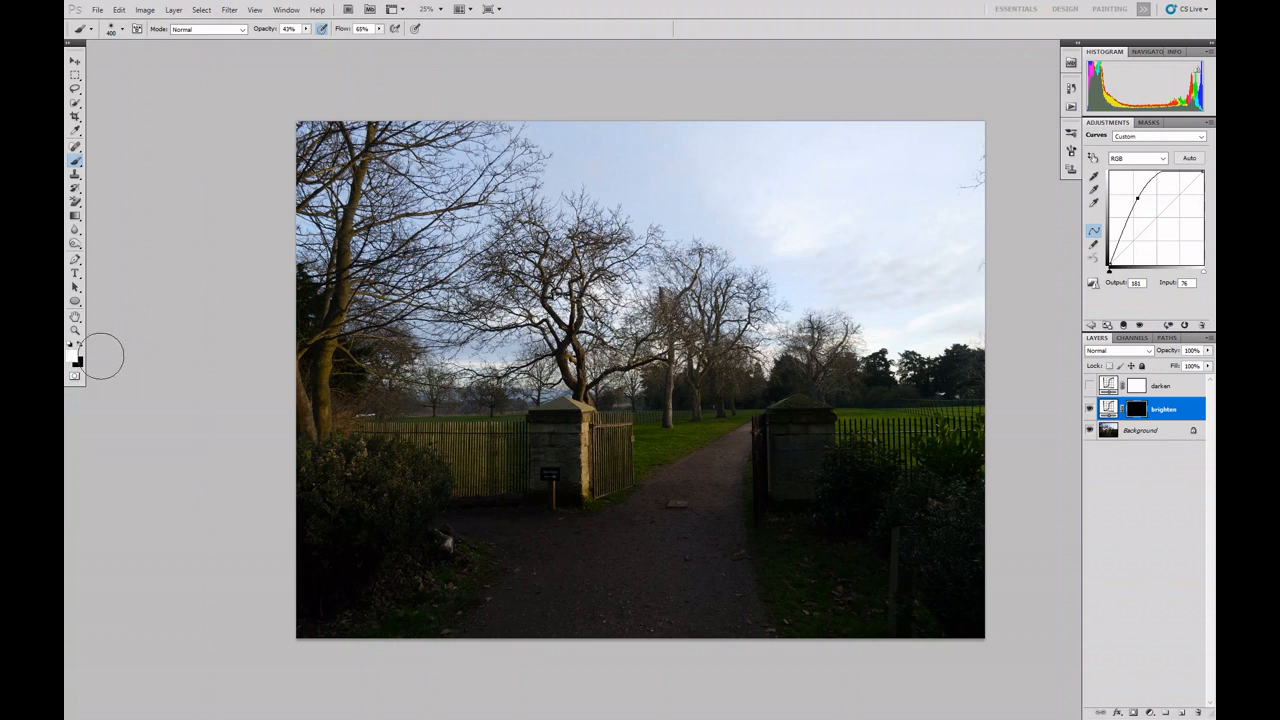
mouse_move(124, 356)
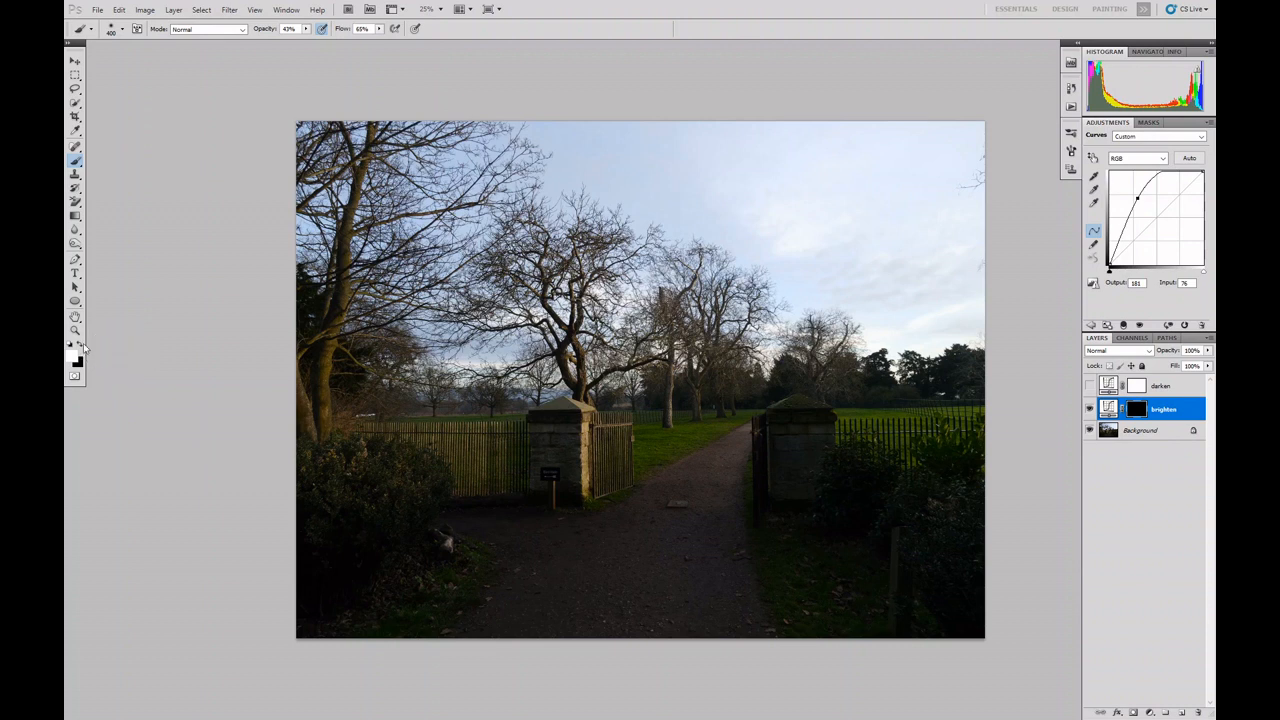
mouse_move(78, 344)
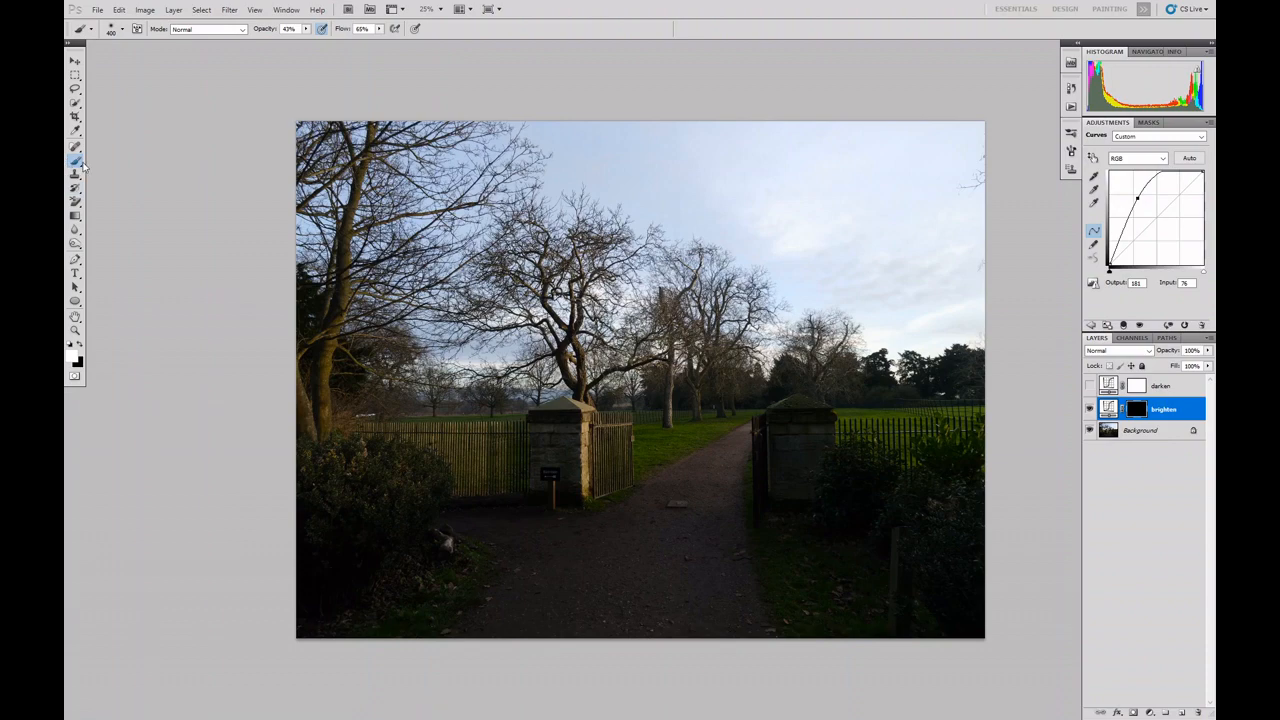
mouse_move(78, 164)
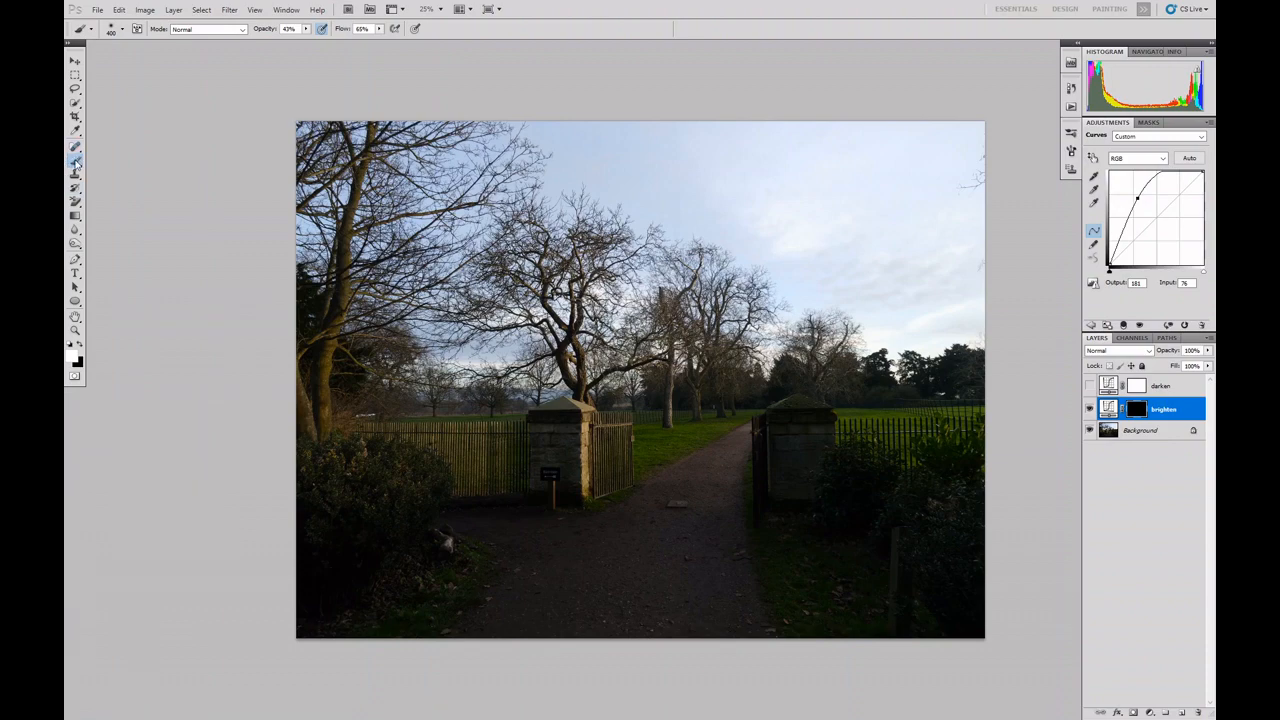
mouse_move(328, 424)
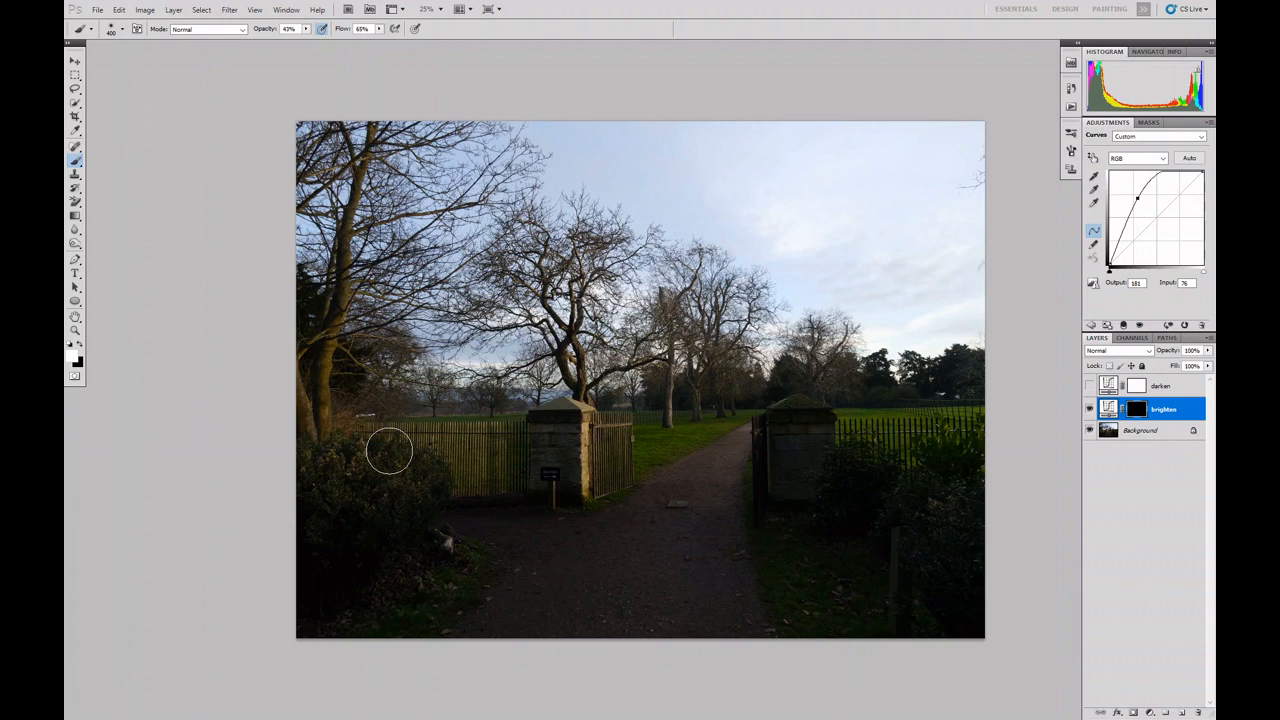
mouse_move(398, 450)
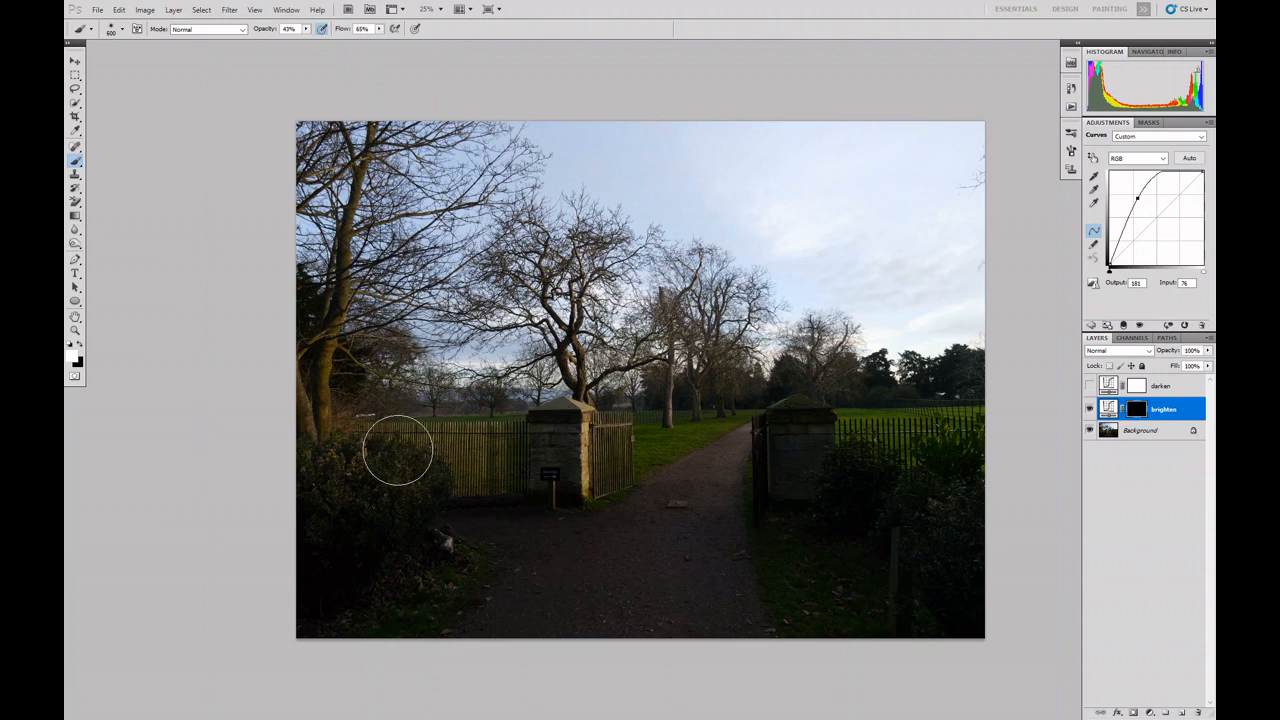
mouse_move(390, 486)
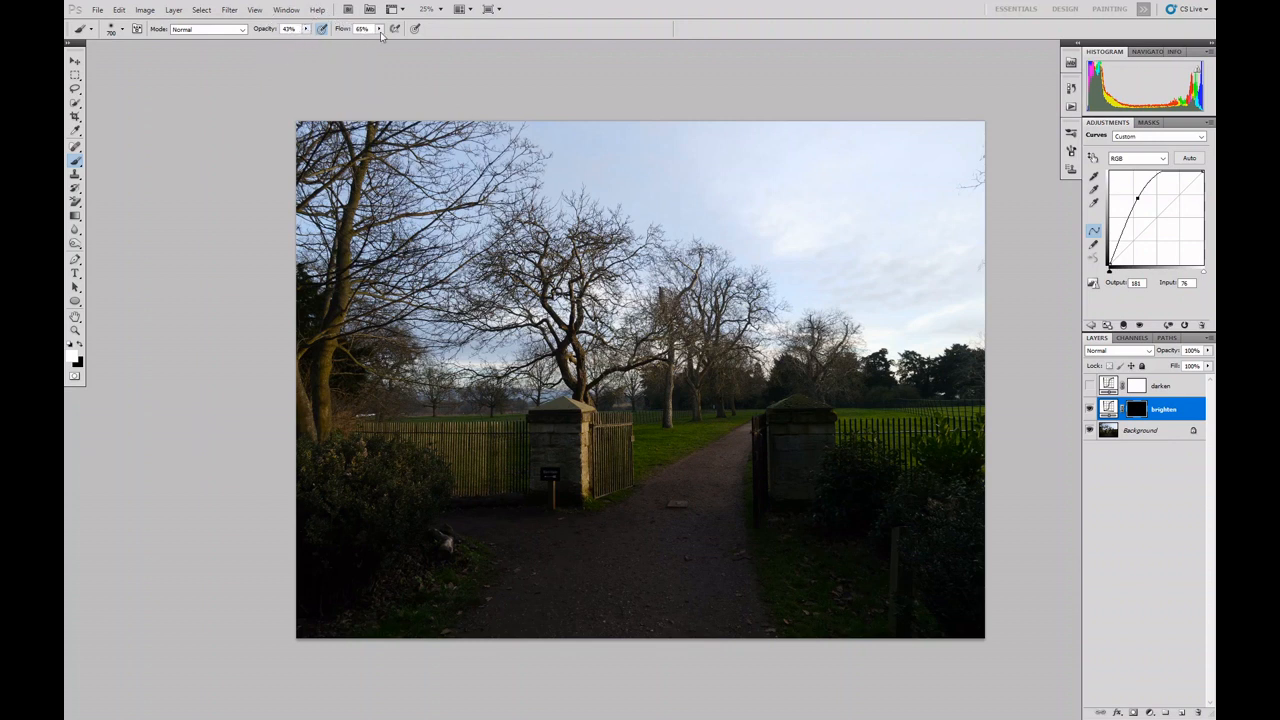
mouse_move(248, 462)
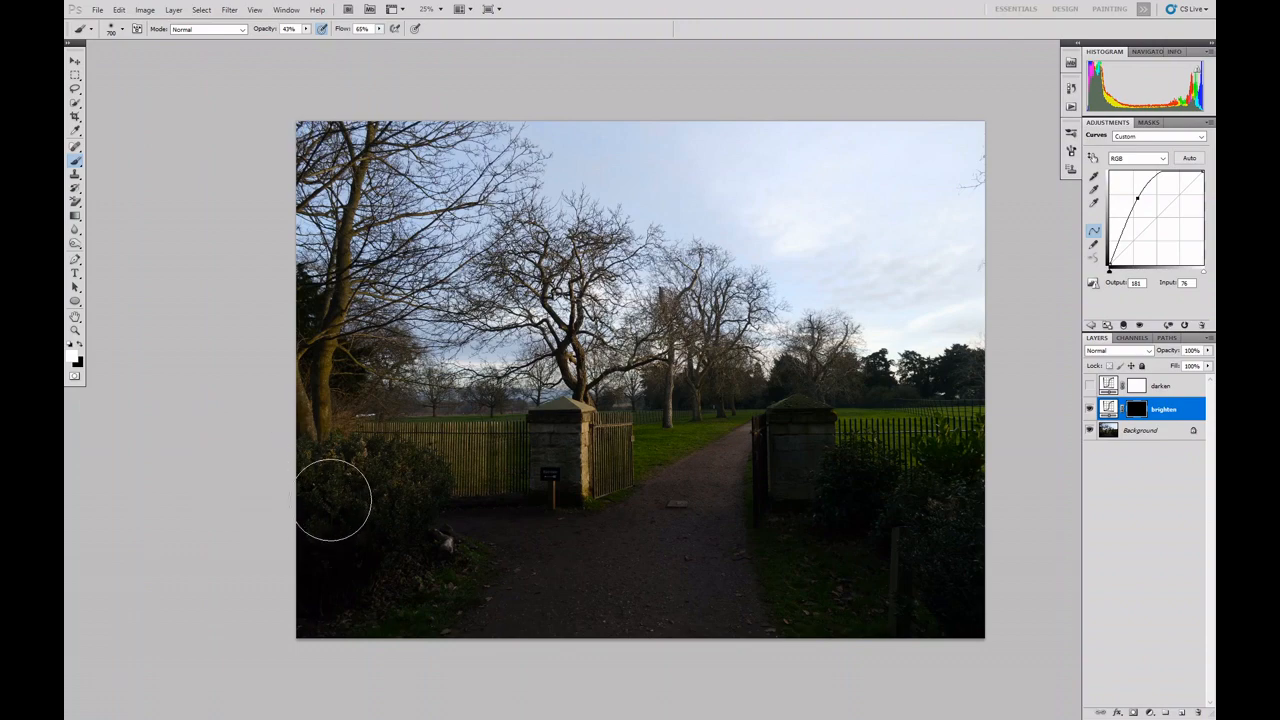
mouse_move(344, 504)
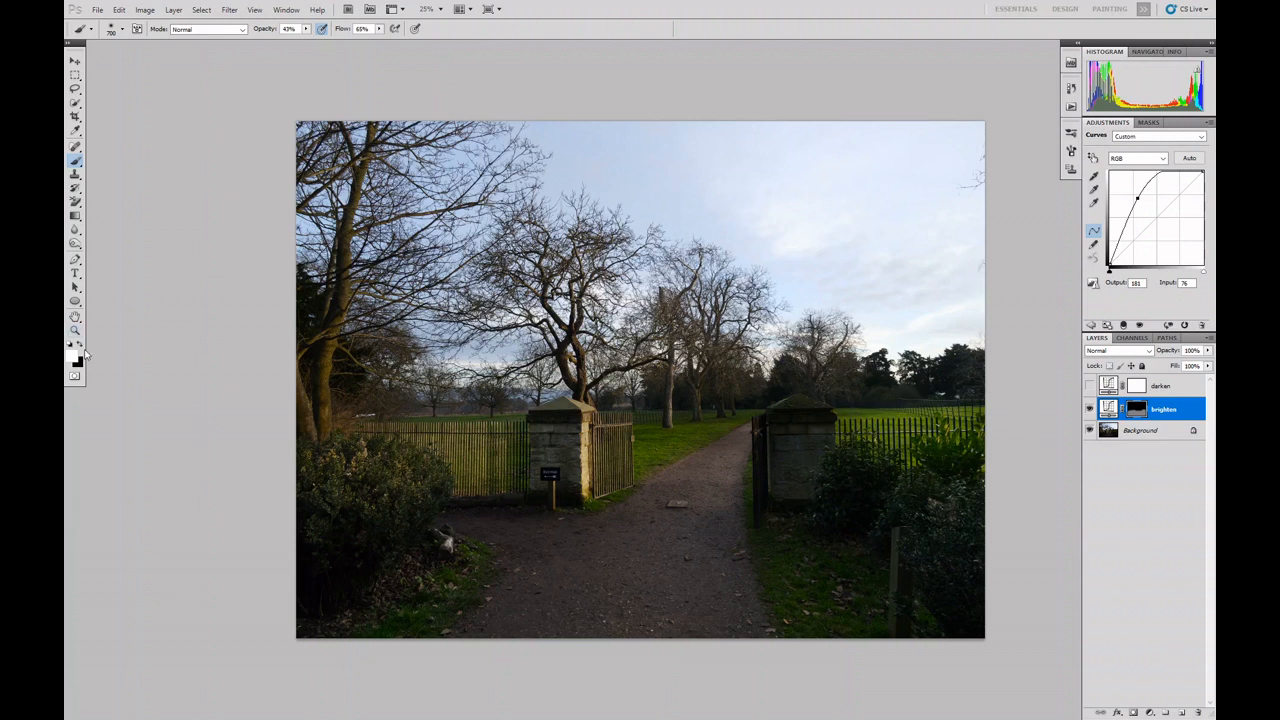
mouse_move(78, 344)
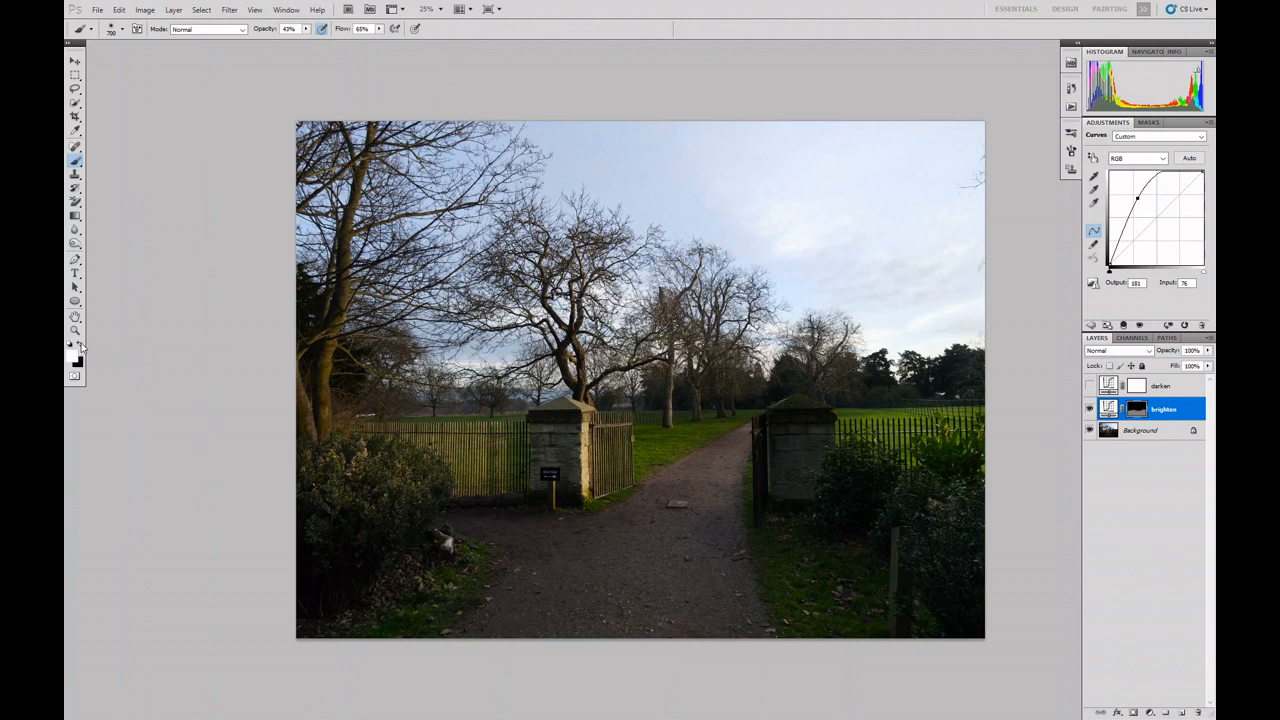
mouse_move(538, 548)
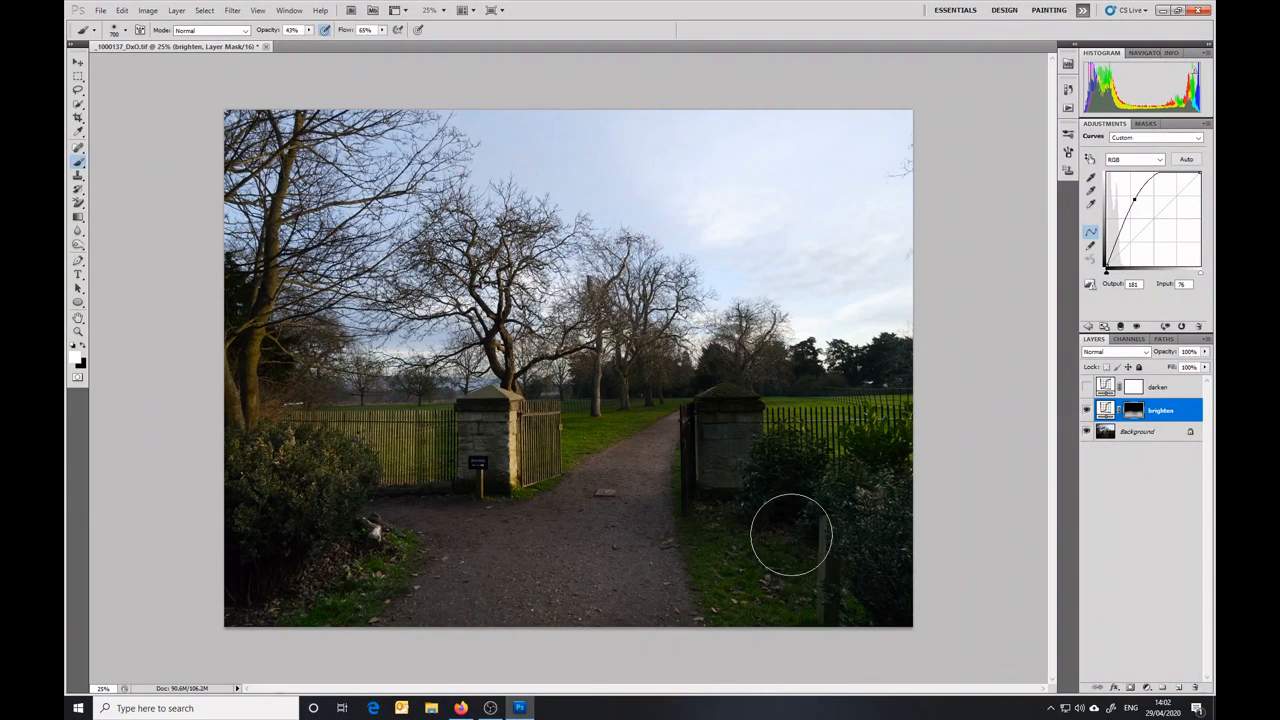
mouse_move(784, 504)
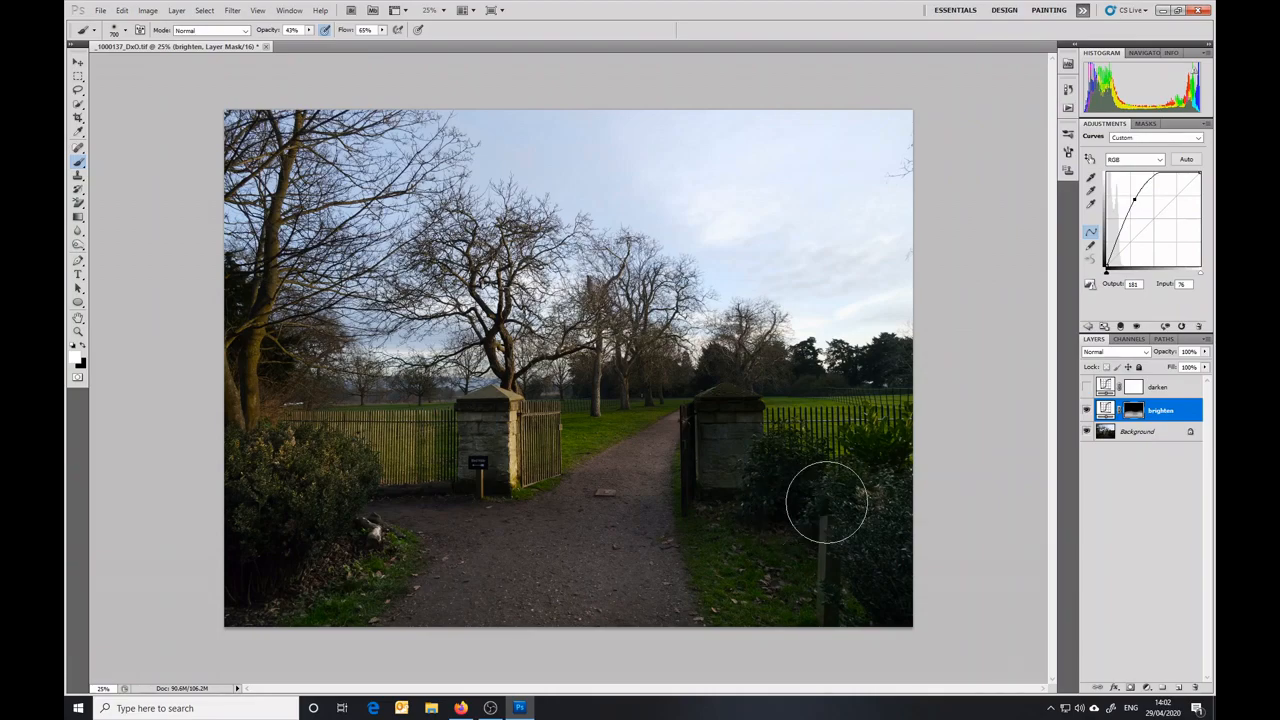
mouse_move(860, 384)
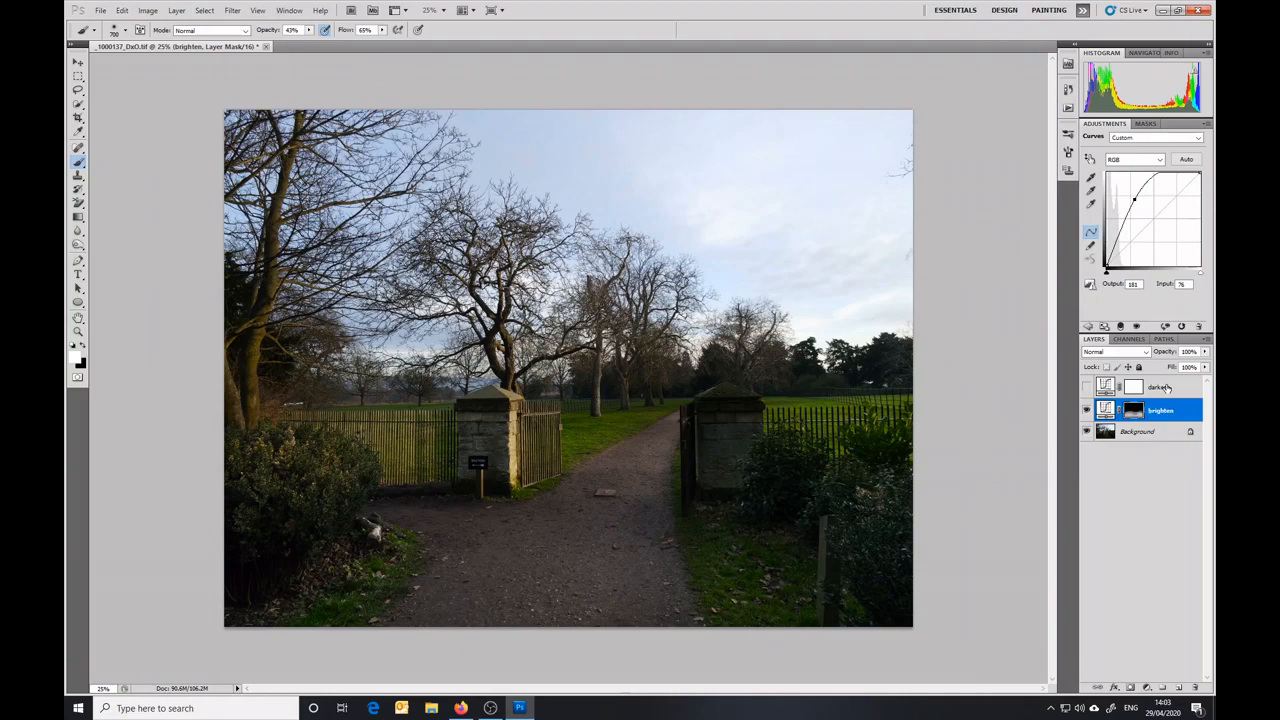
Step: Pull the darken layer's curve down to a mild darkening and select its layer mask
click(1158, 388)
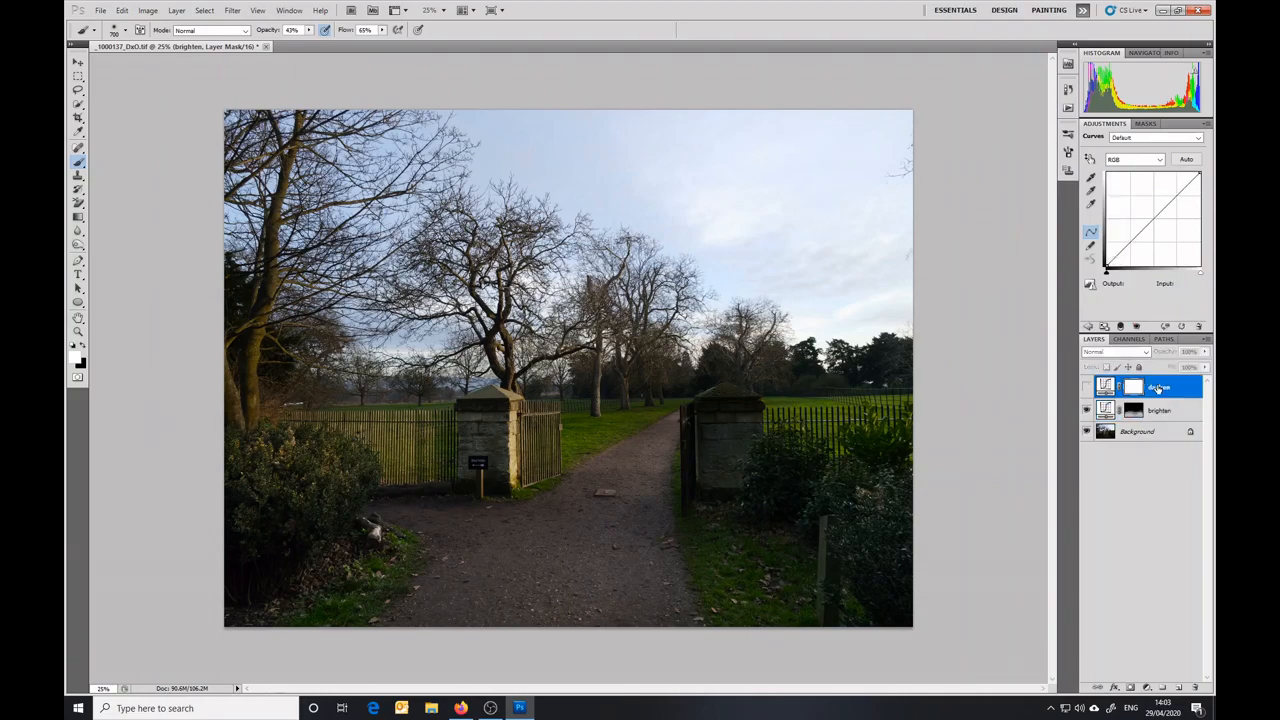
click(1158, 388)
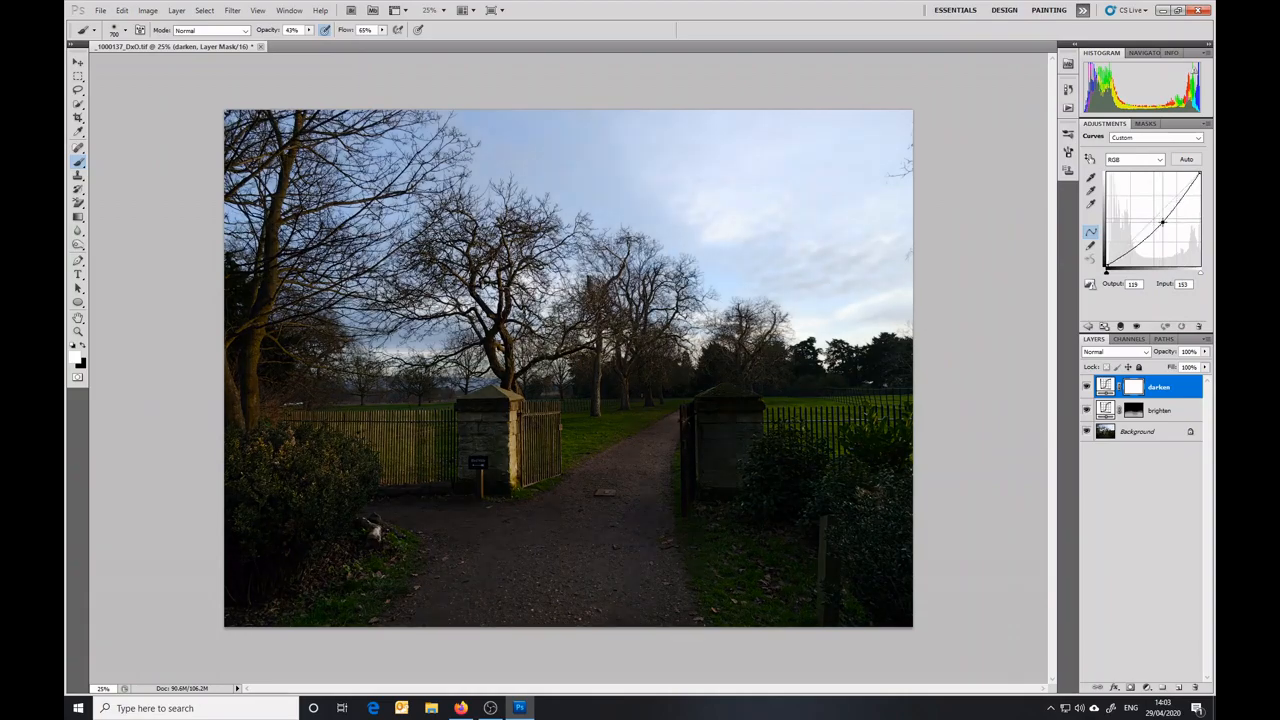
drag(1164, 222, 1166, 226)
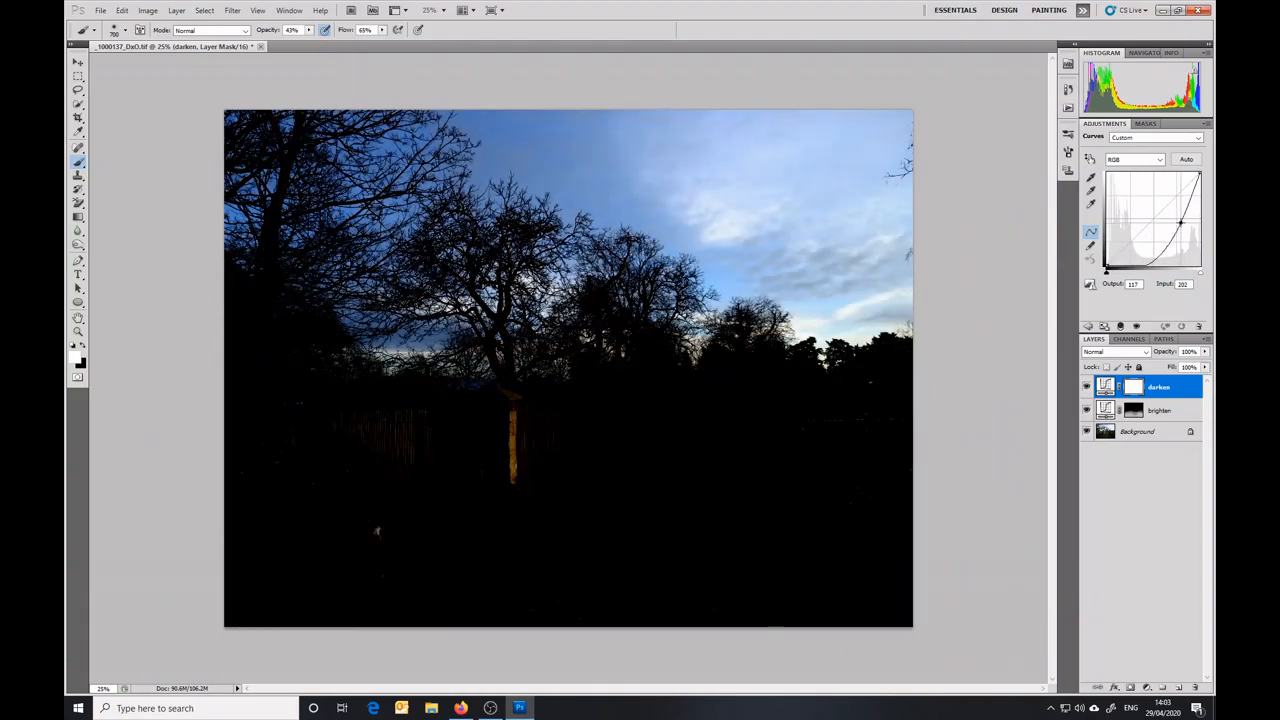
drag(1182, 222, 1182, 206)
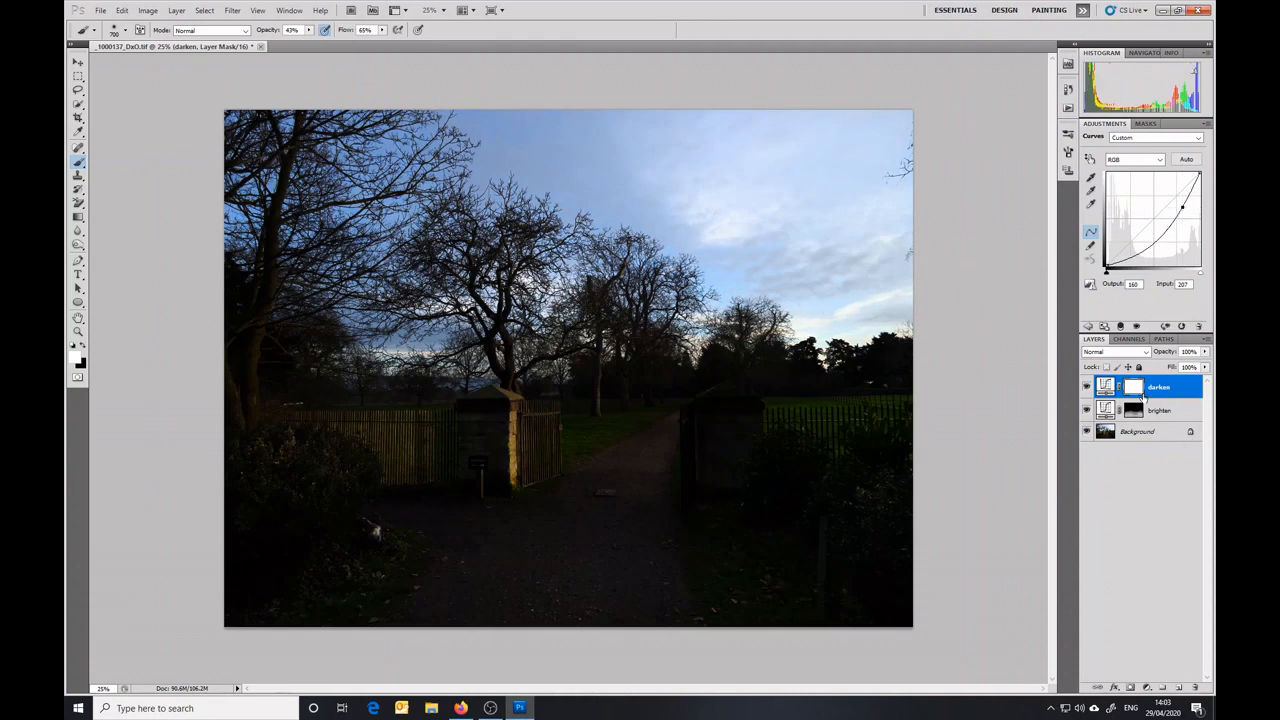
click(1132, 388)
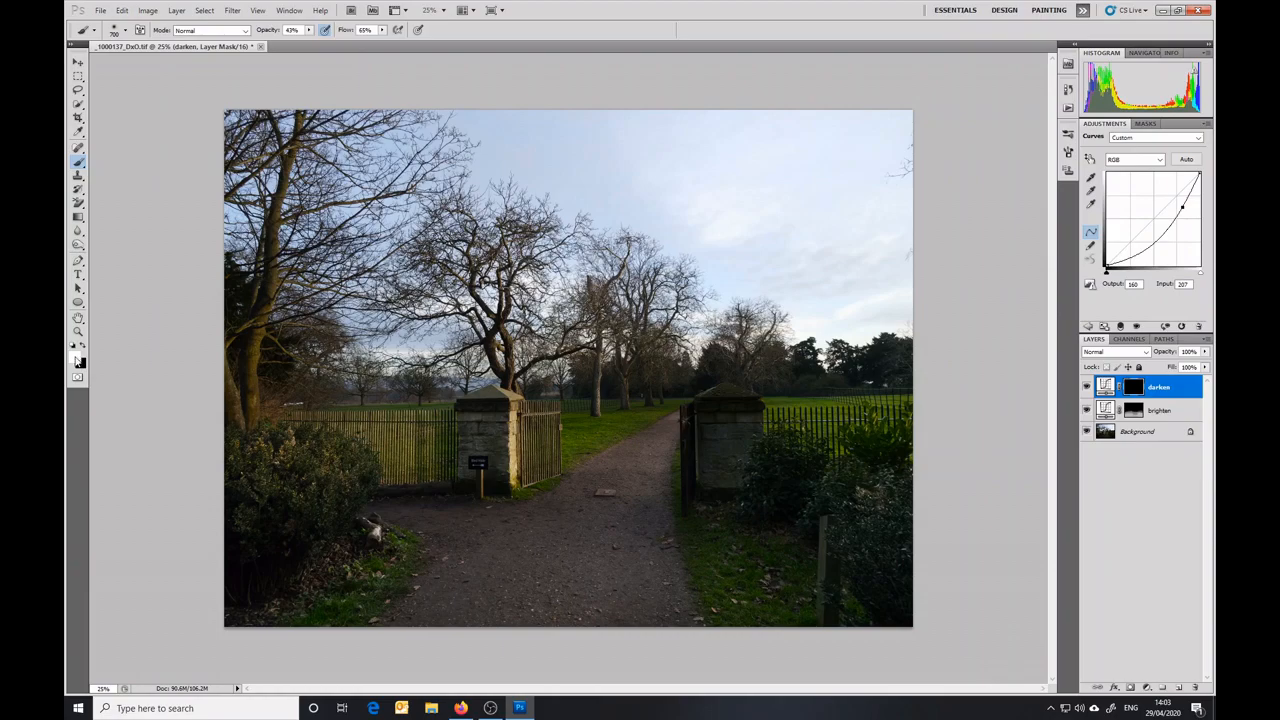
mouse_move(544, 132)
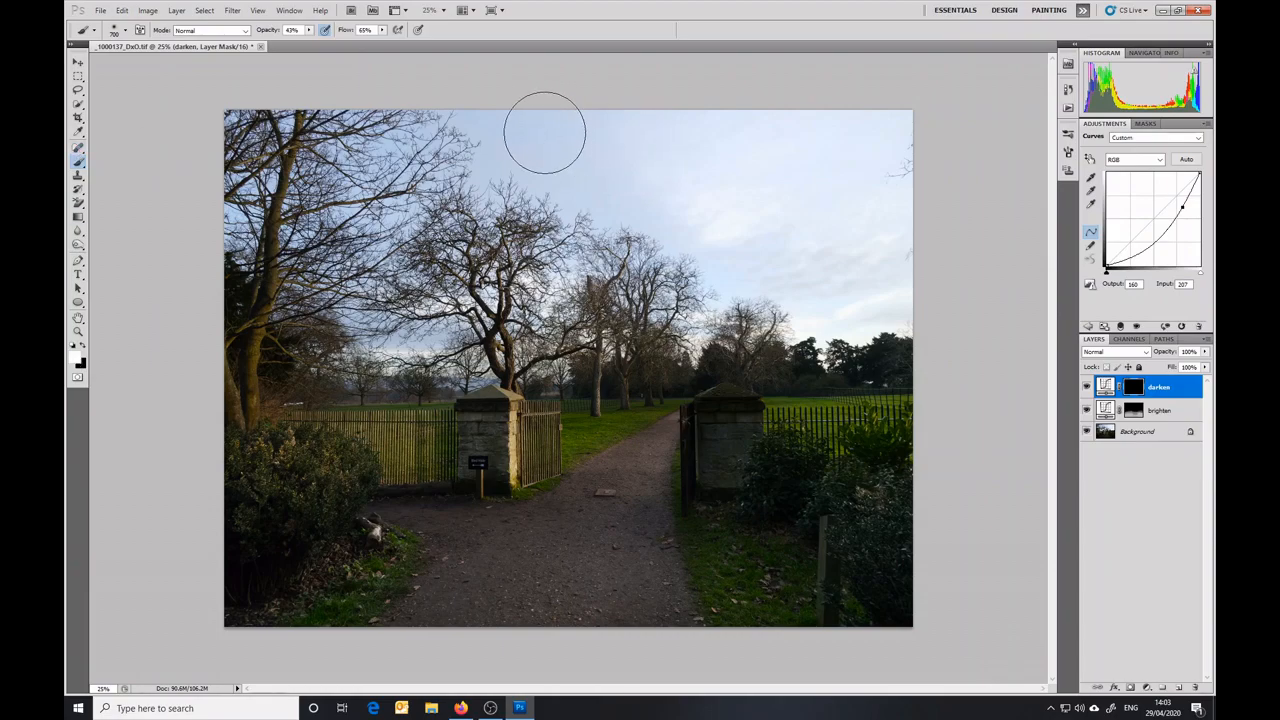
mouse_move(750, 124)
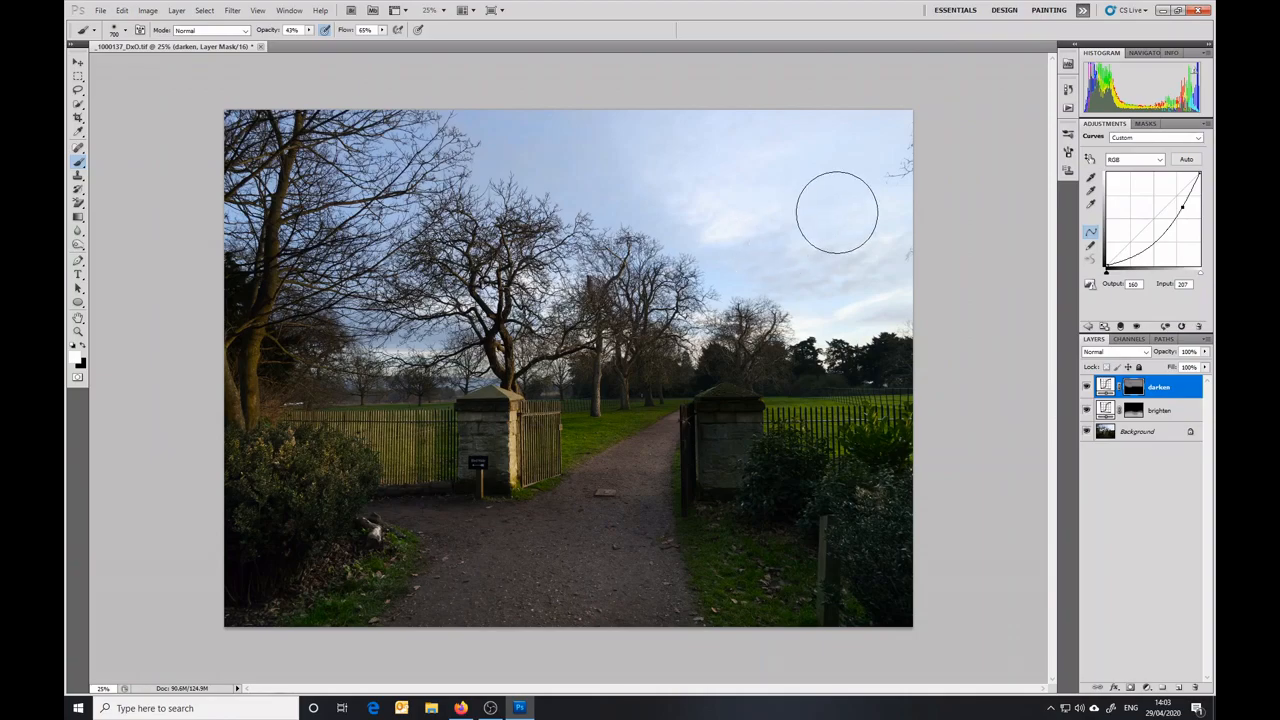
mouse_move(910, 184)
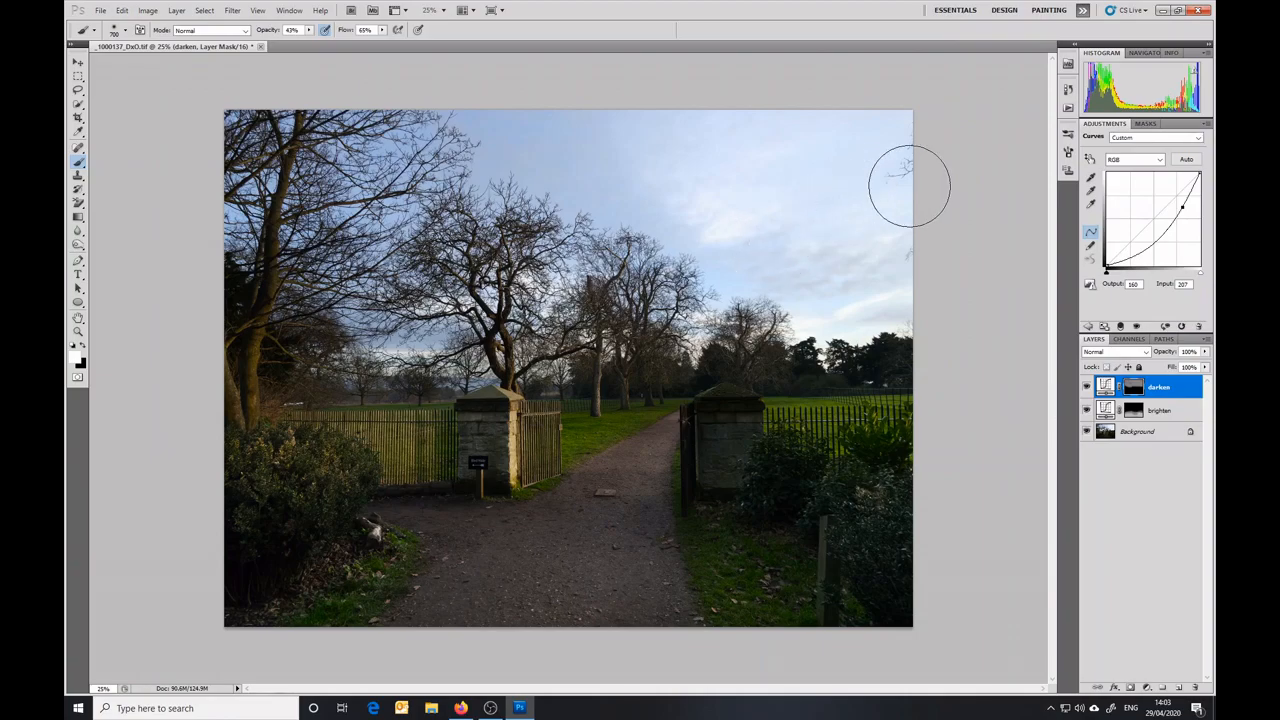
mouse_move(978, 156)
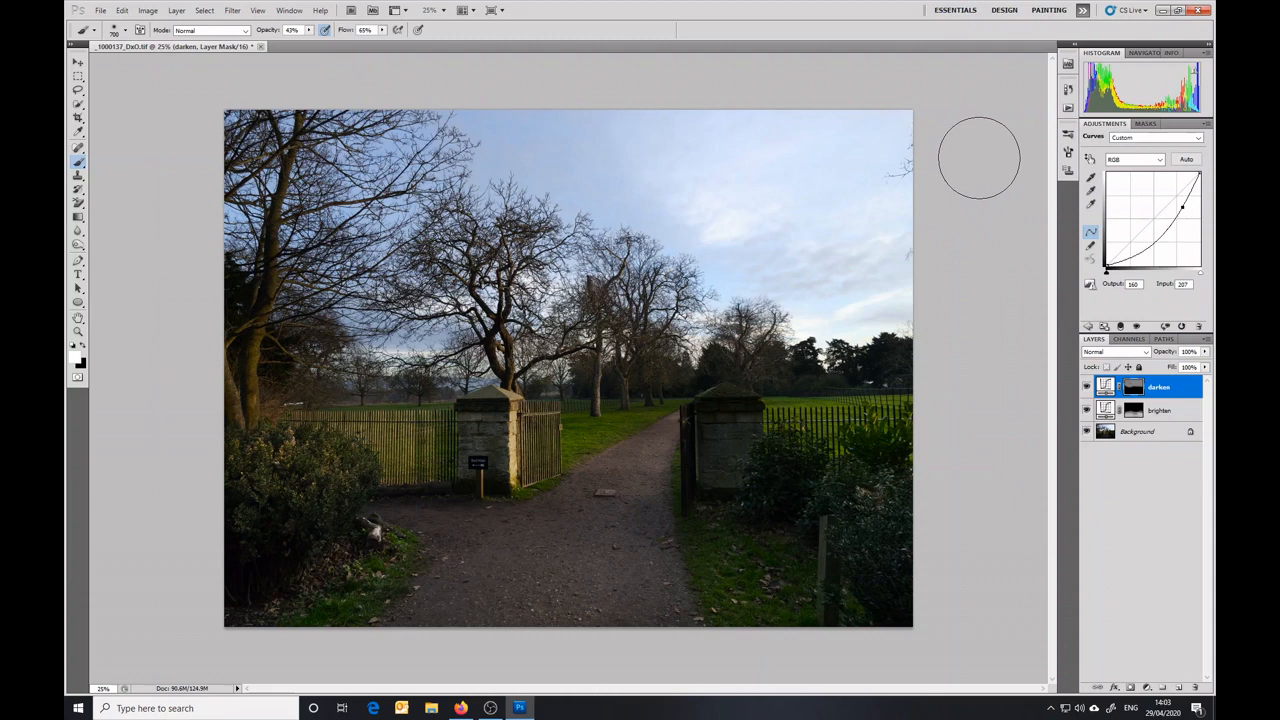
mouse_move(968, 164)
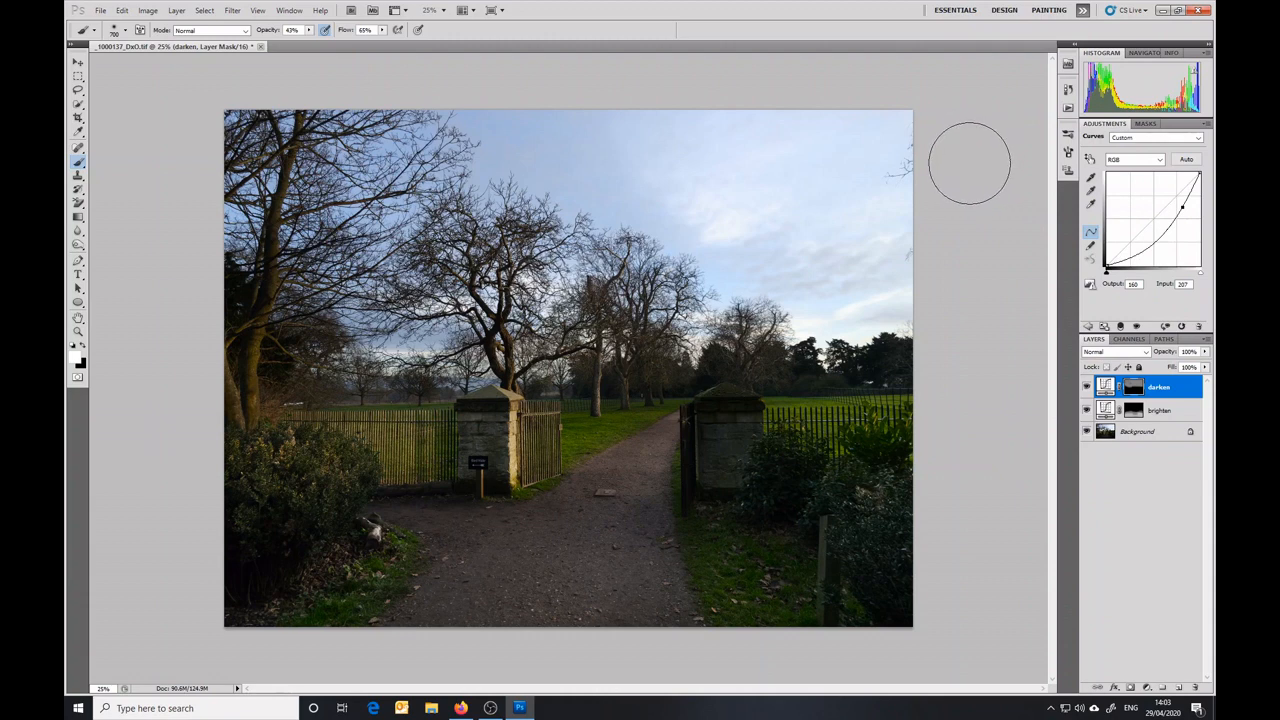
mouse_move(838, 236)
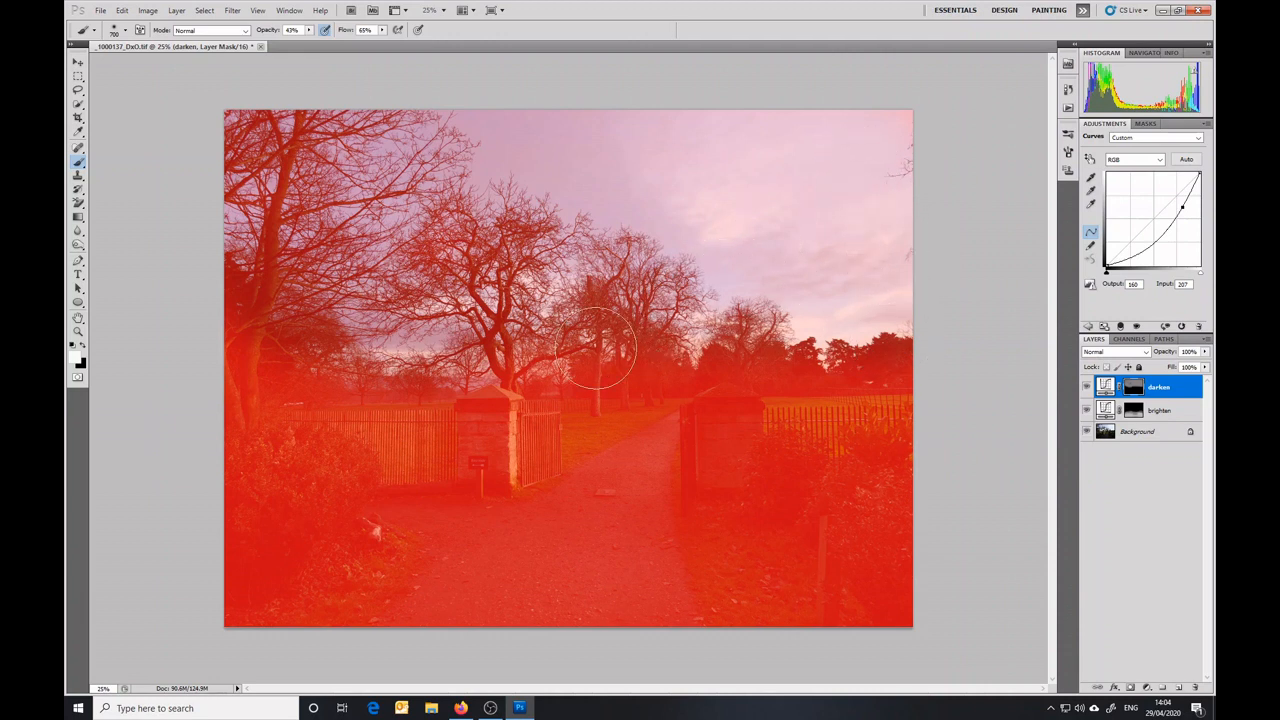
mouse_move(640, 296)
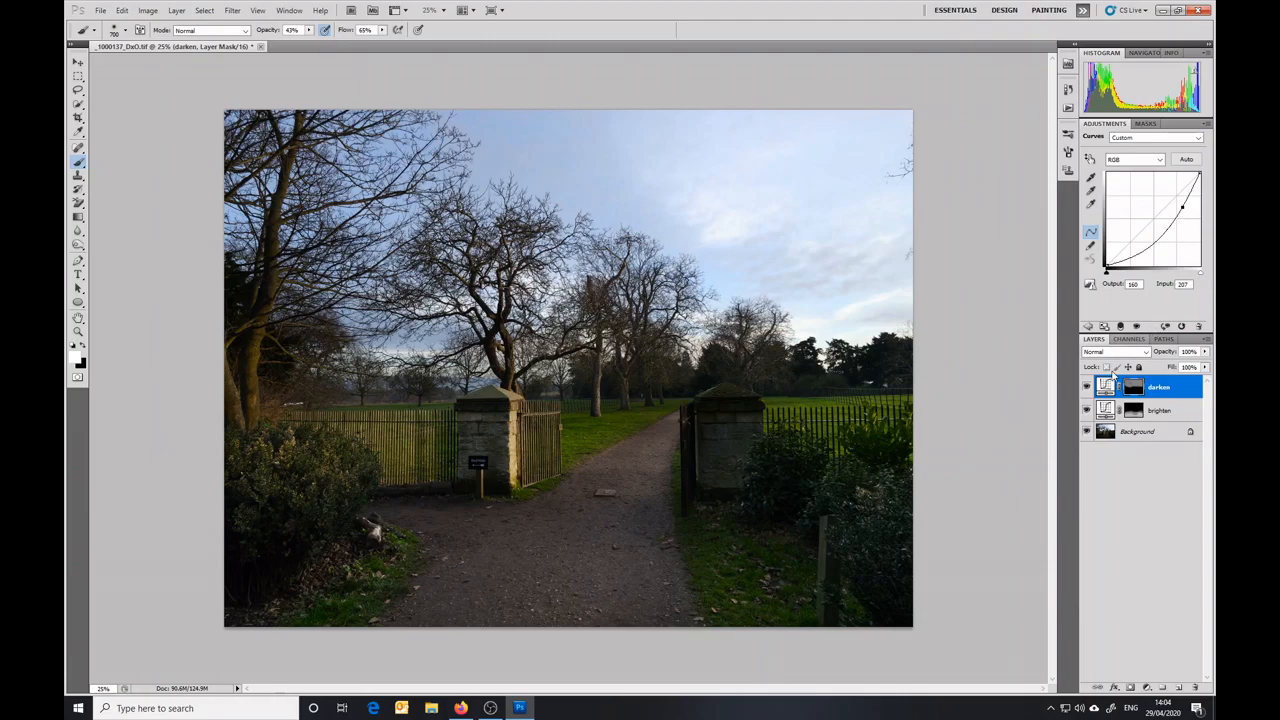
mouse_move(1116, 436)
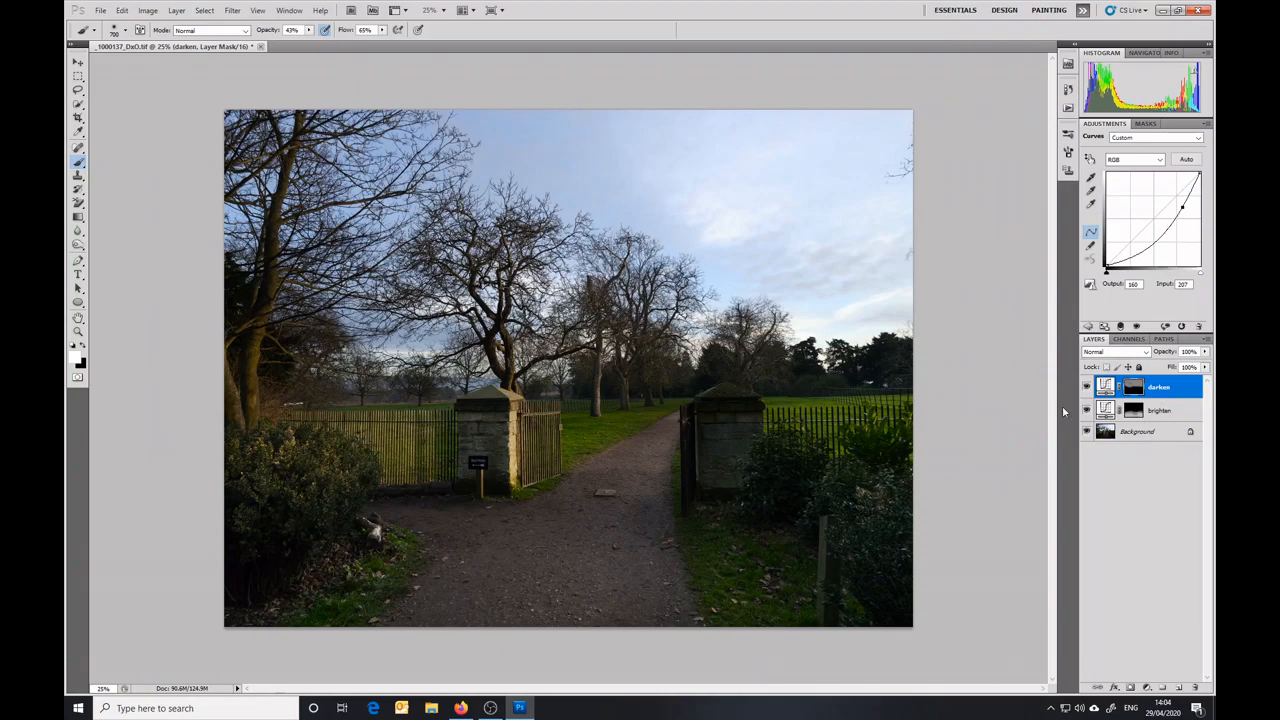
mouse_move(960, 298)
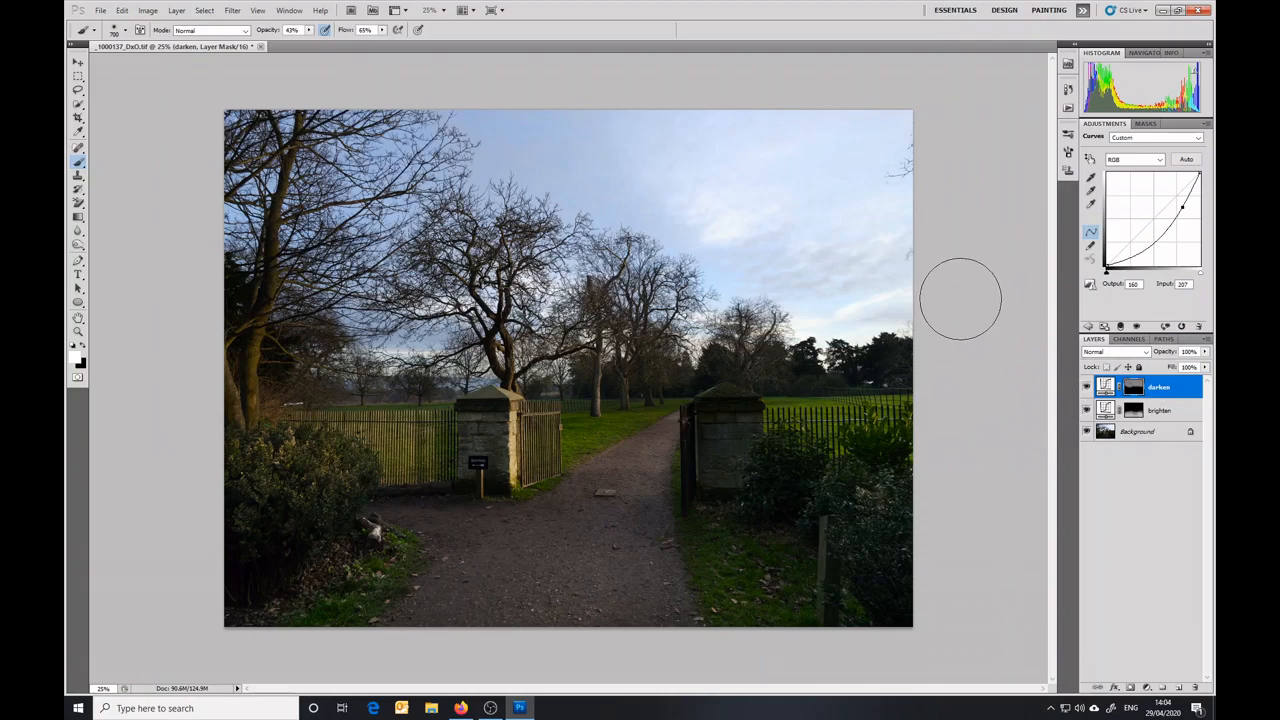
mouse_move(784, 184)
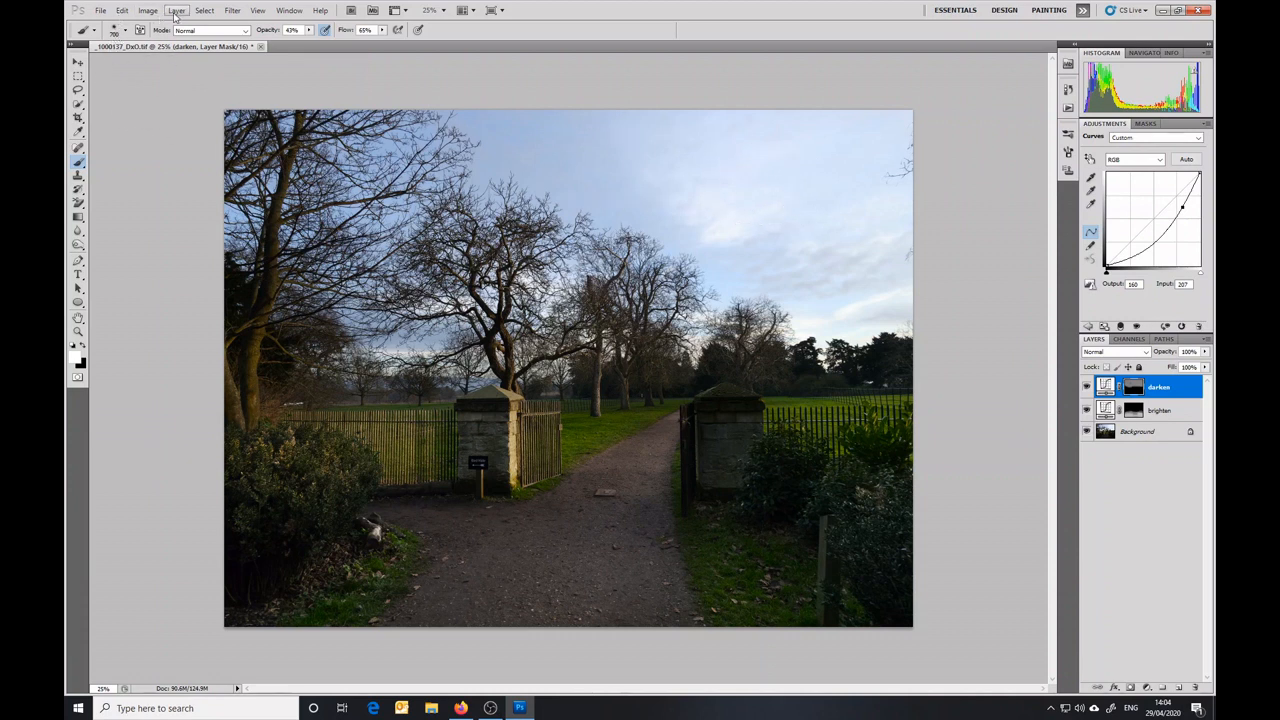
Step: Flatten the Curves layers into a single Background layer via Layer > Flatten Image
click(176, 10)
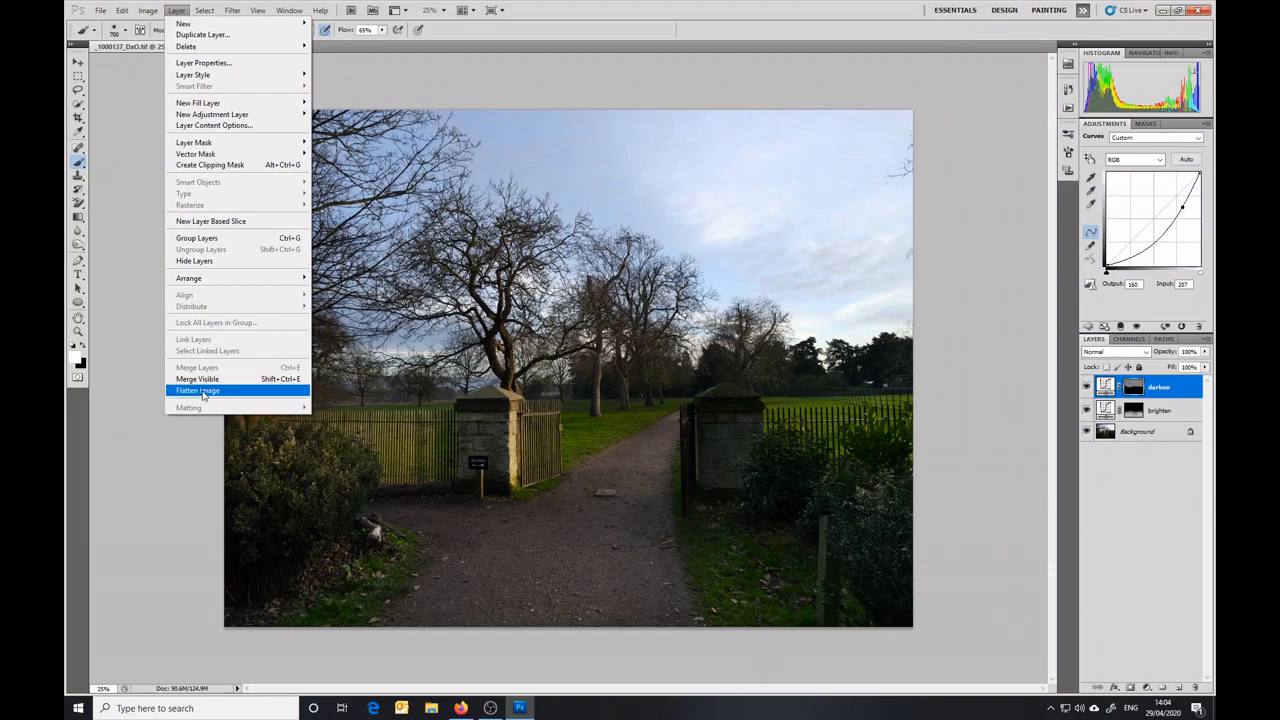
click(196, 390)
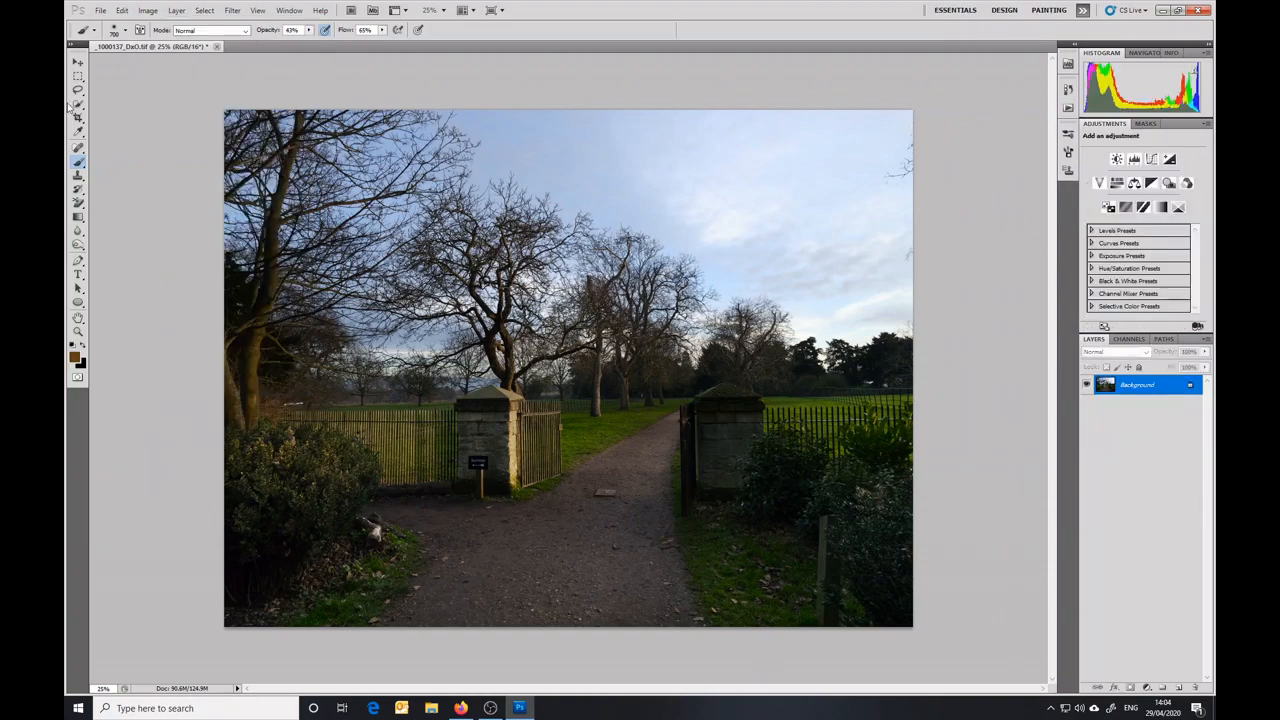
click(100, 10)
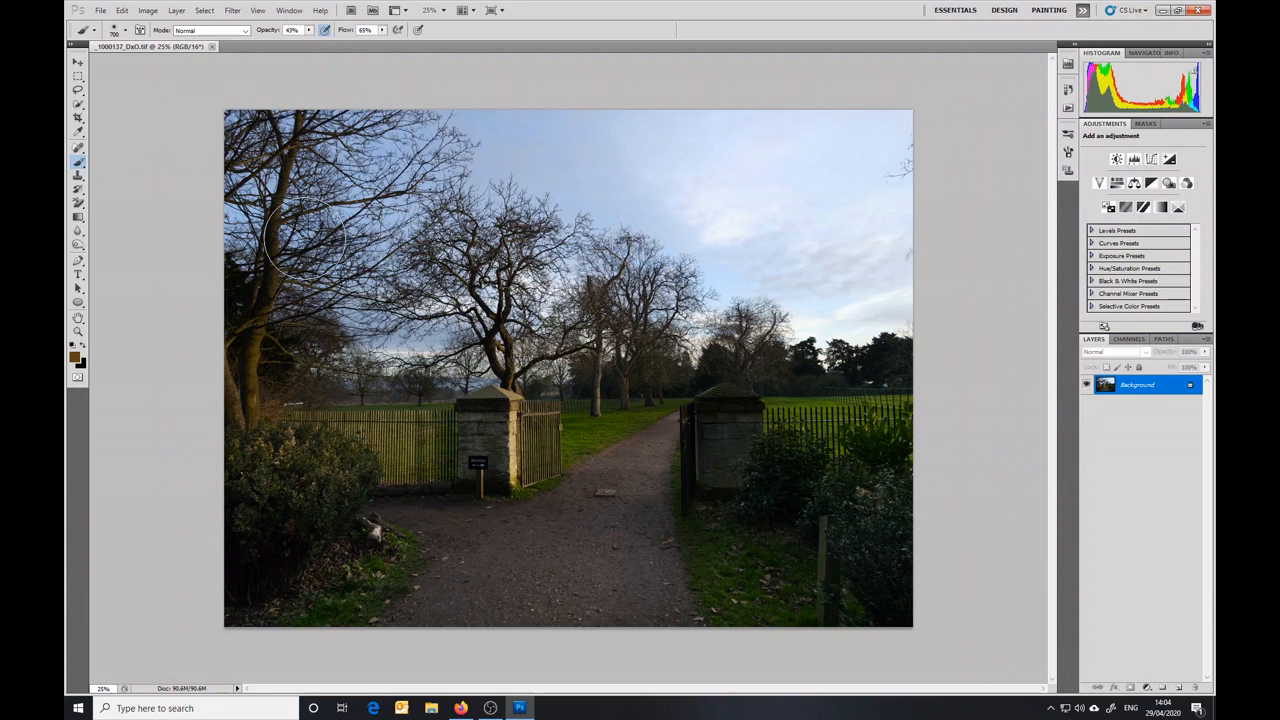
mouse_move(978, 472)
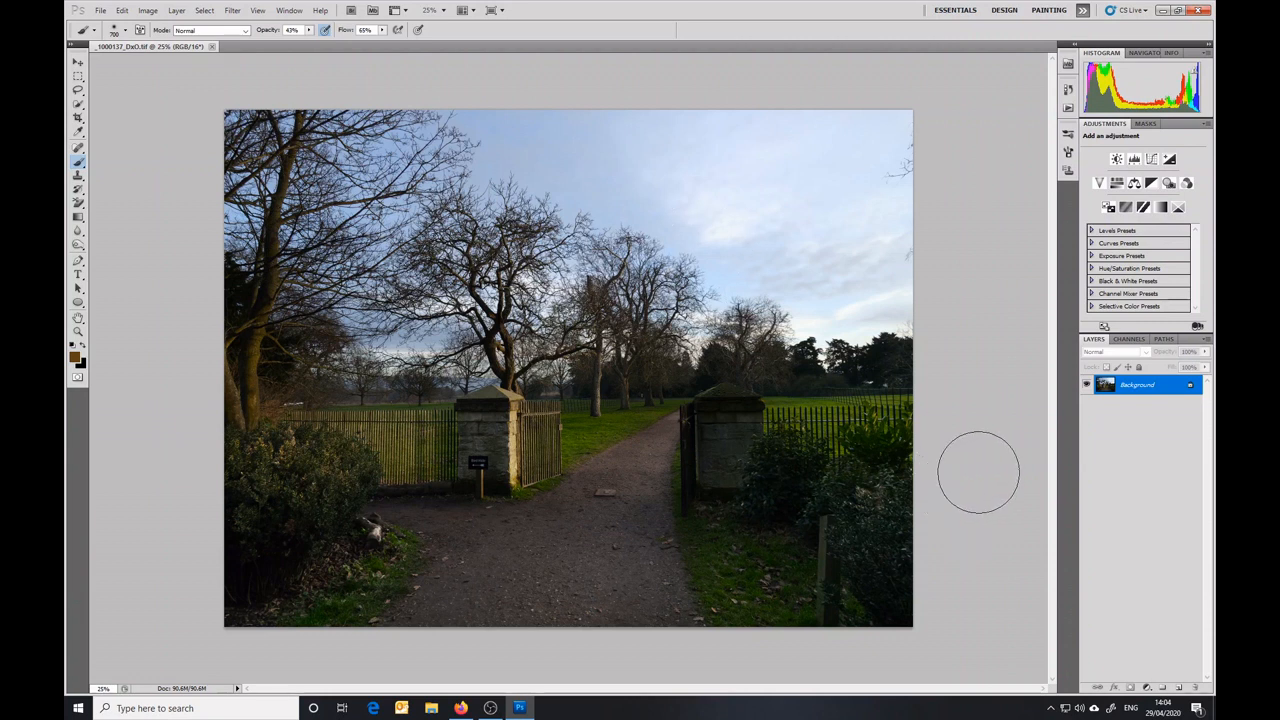
mouse_move(960, 482)
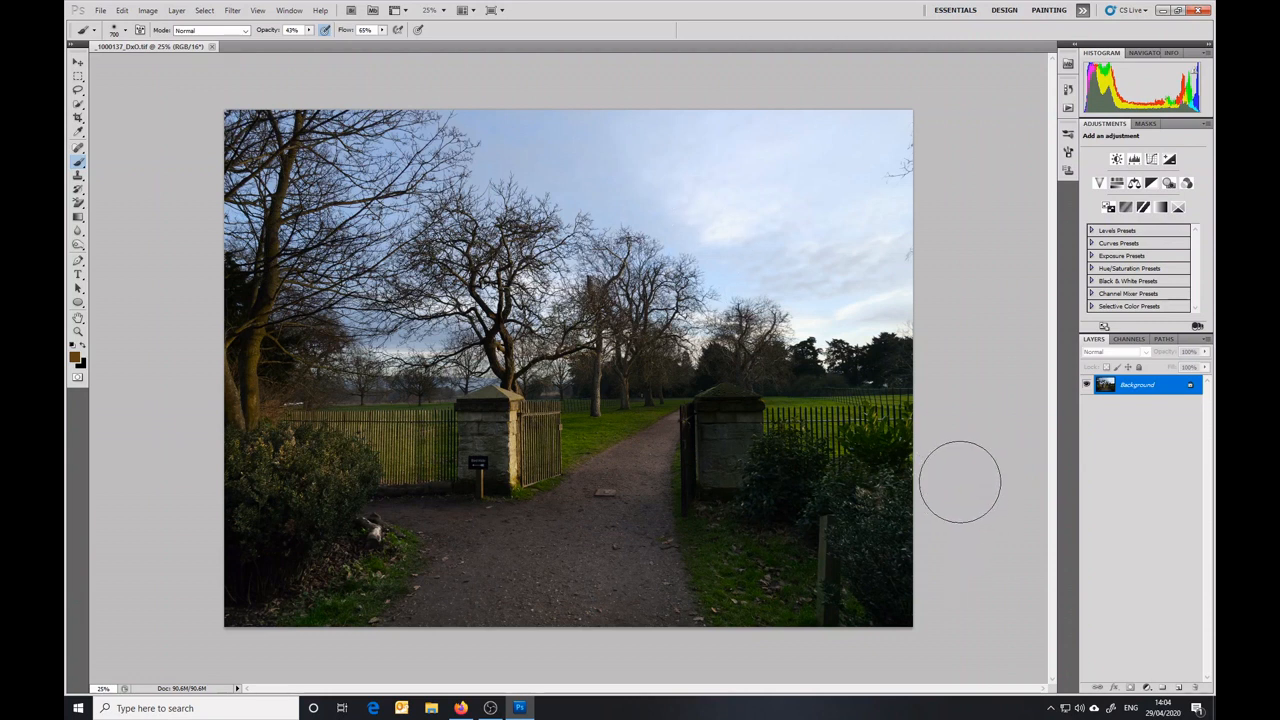
mouse_move(970, 472)
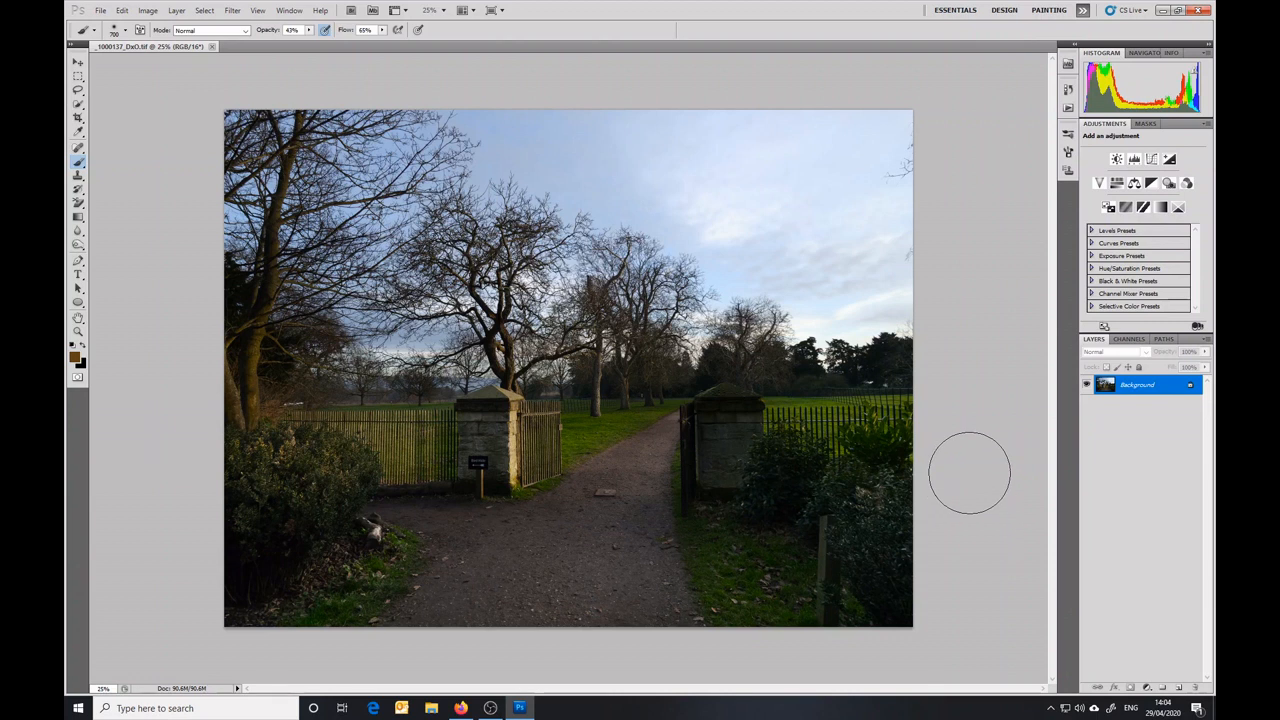
mouse_move(962, 490)
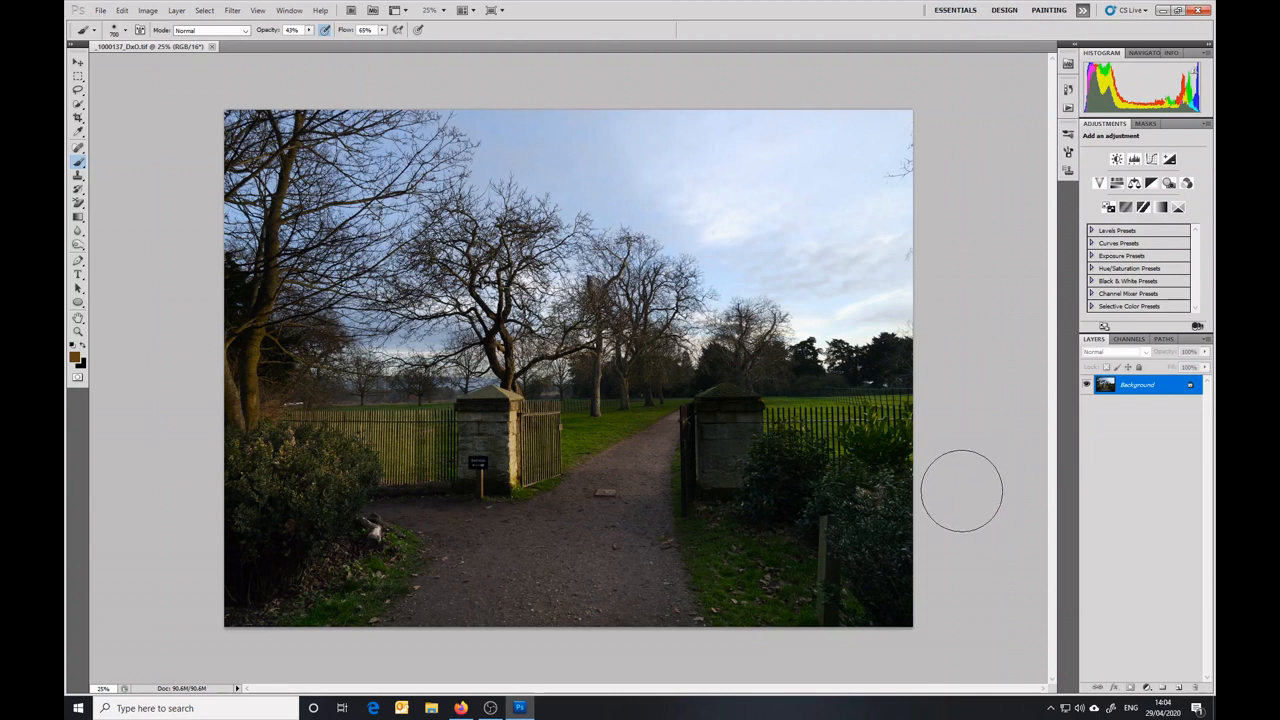
mouse_move(972, 492)
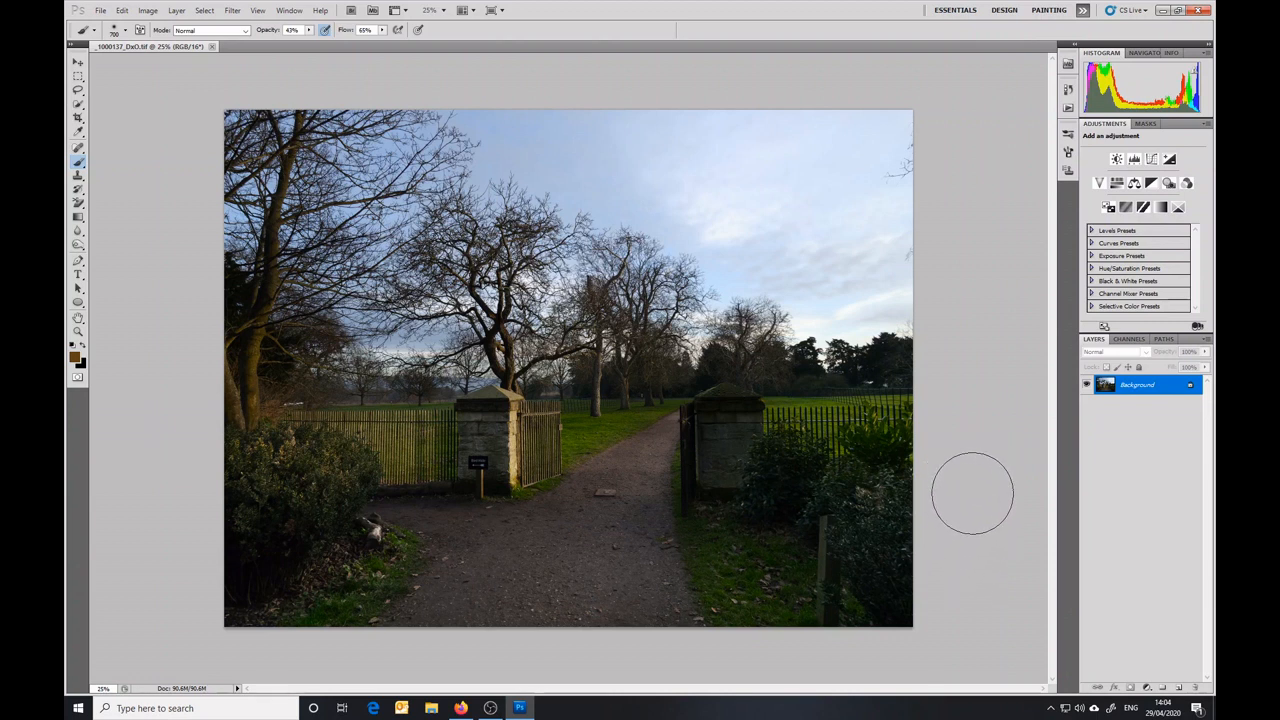
mouse_move(968, 592)
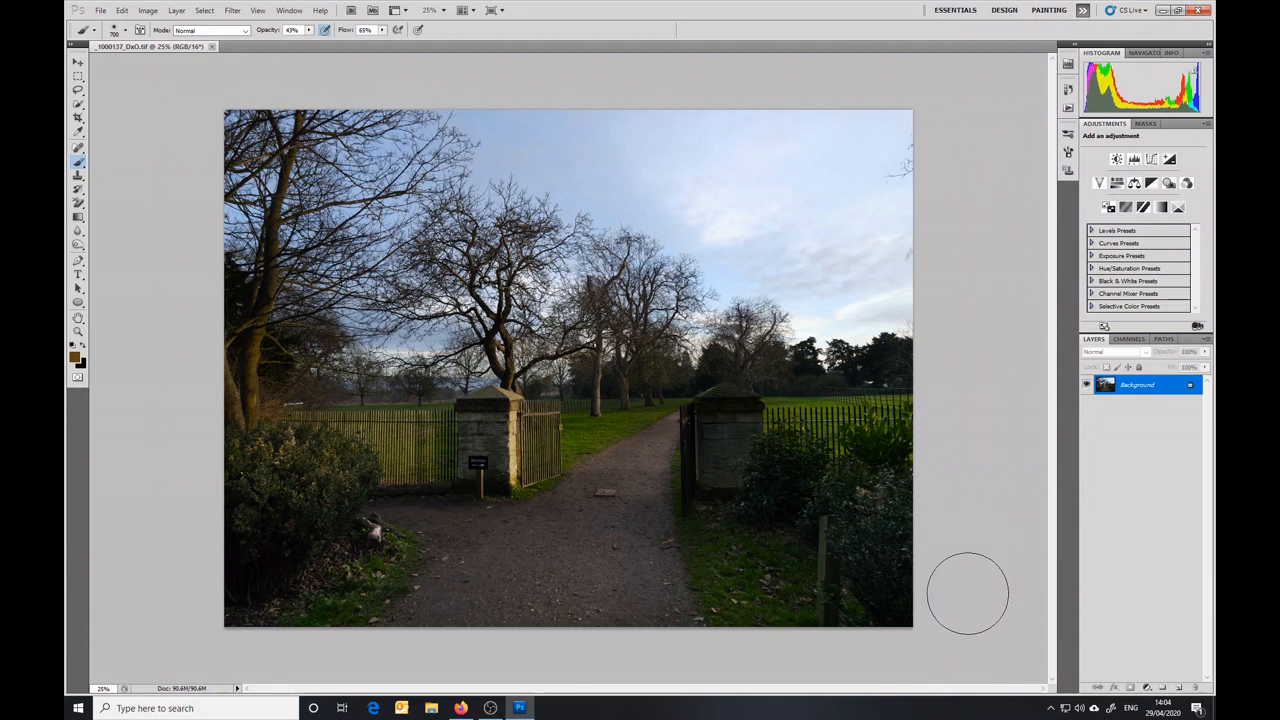
mouse_move(956, 564)
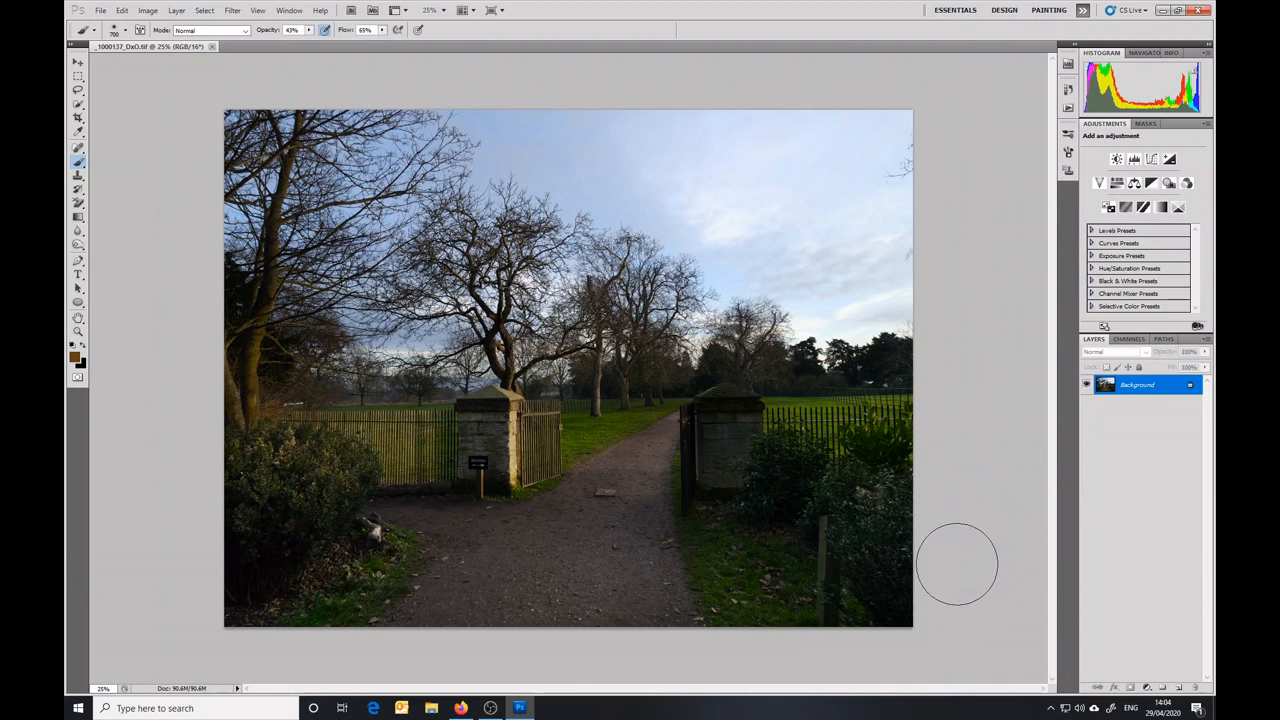
mouse_move(964, 590)
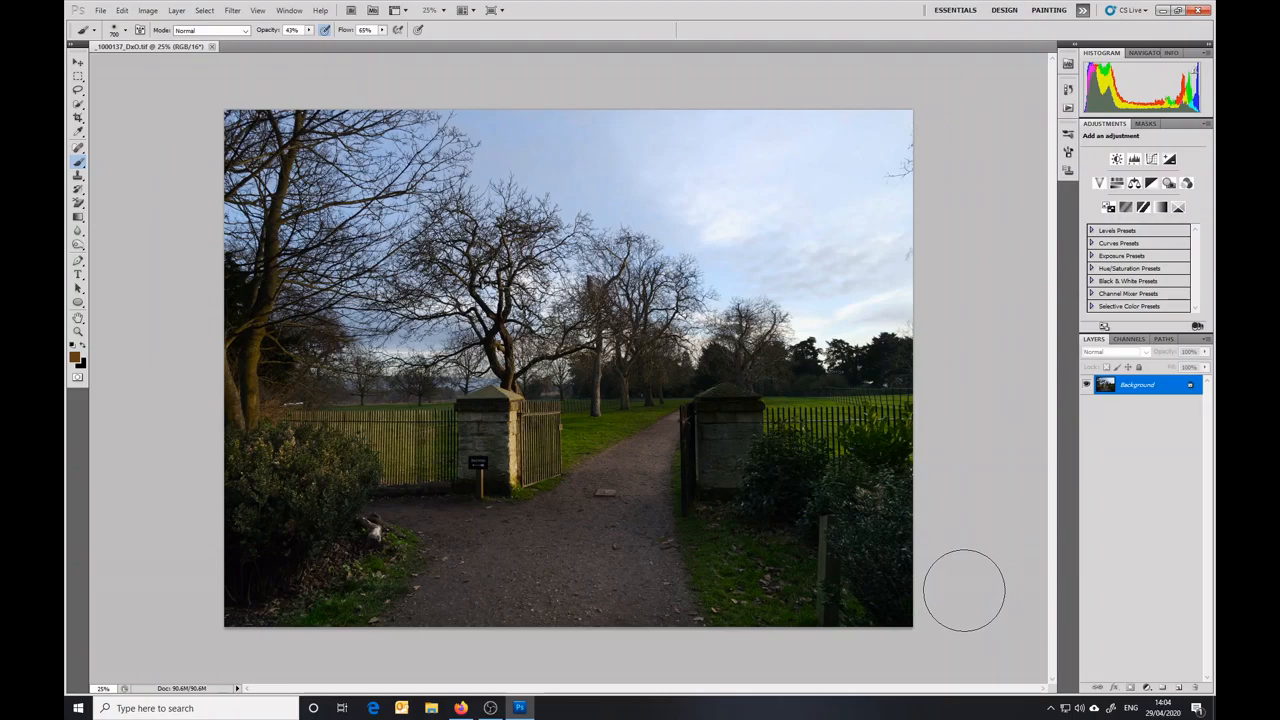
mouse_move(958, 590)
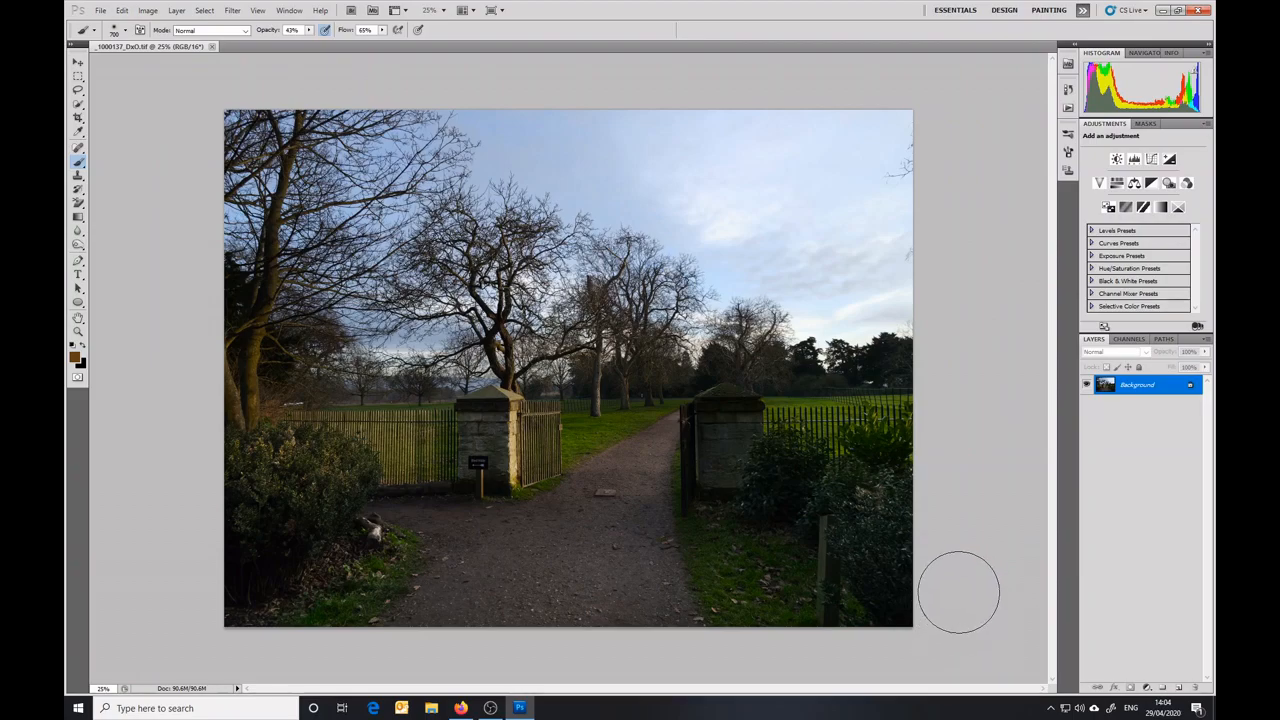
mouse_move(970, 572)
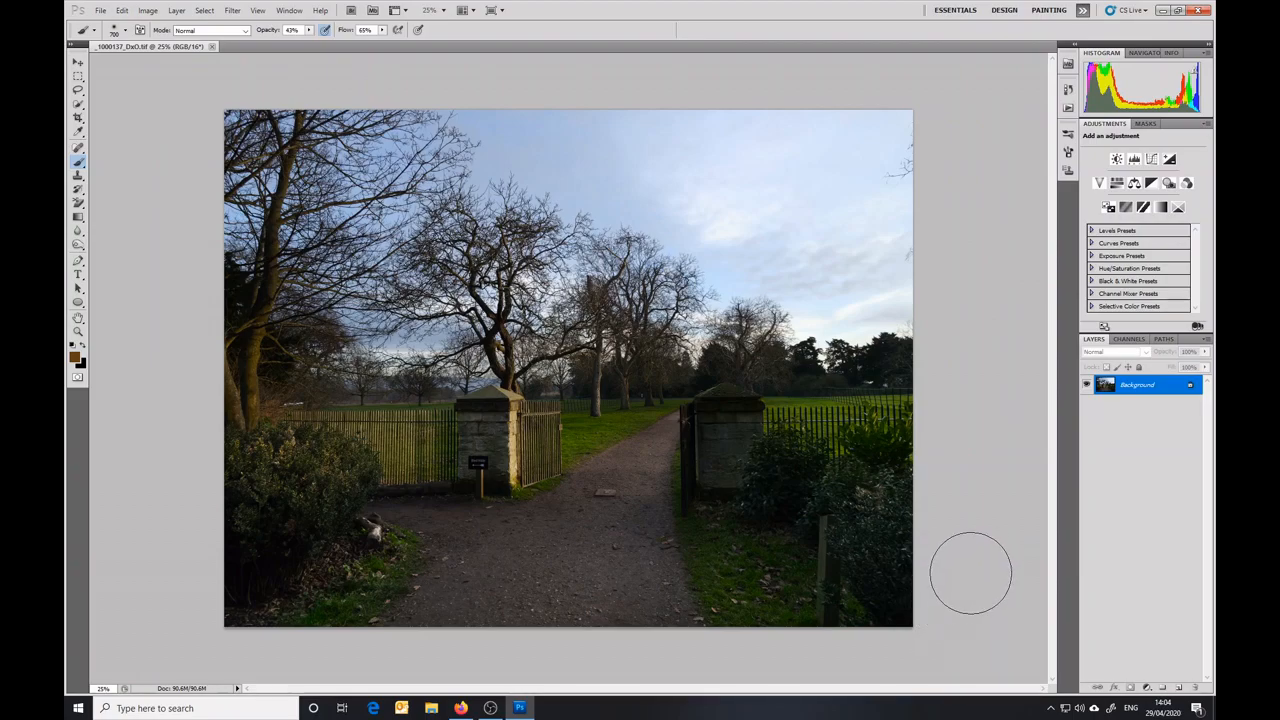
mouse_move(970, 548)
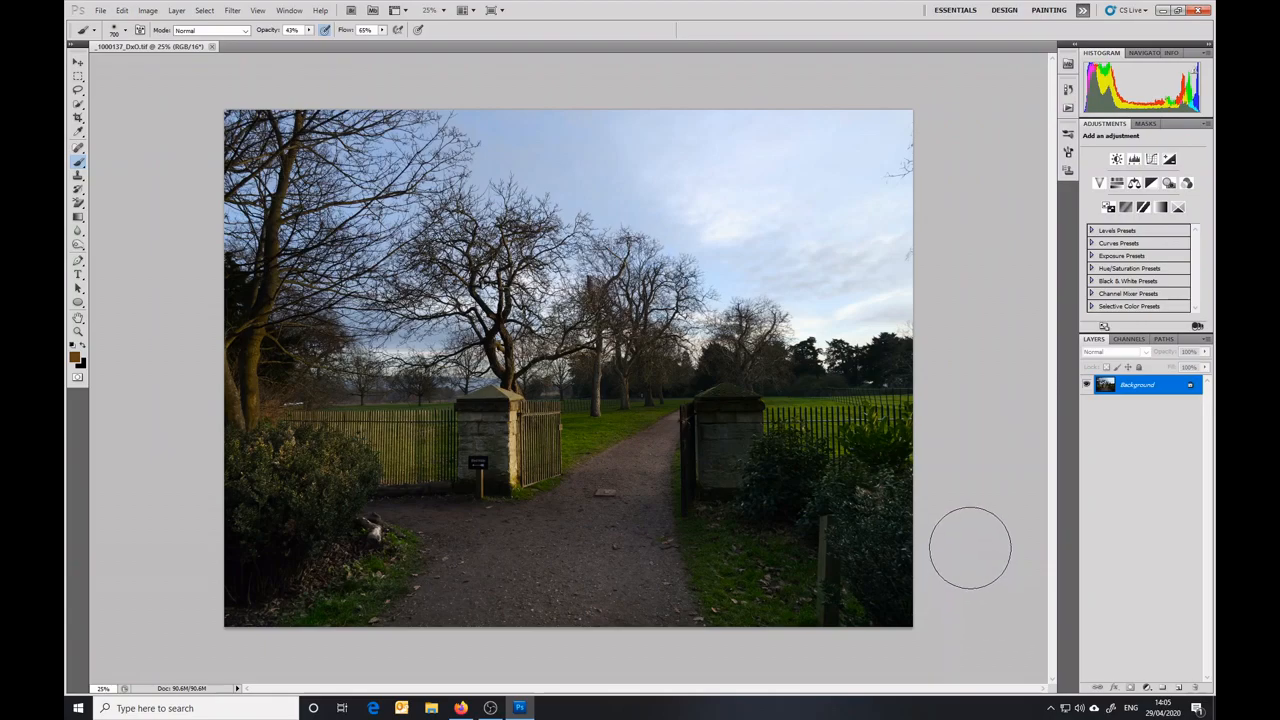
mouse_move(972, 532)
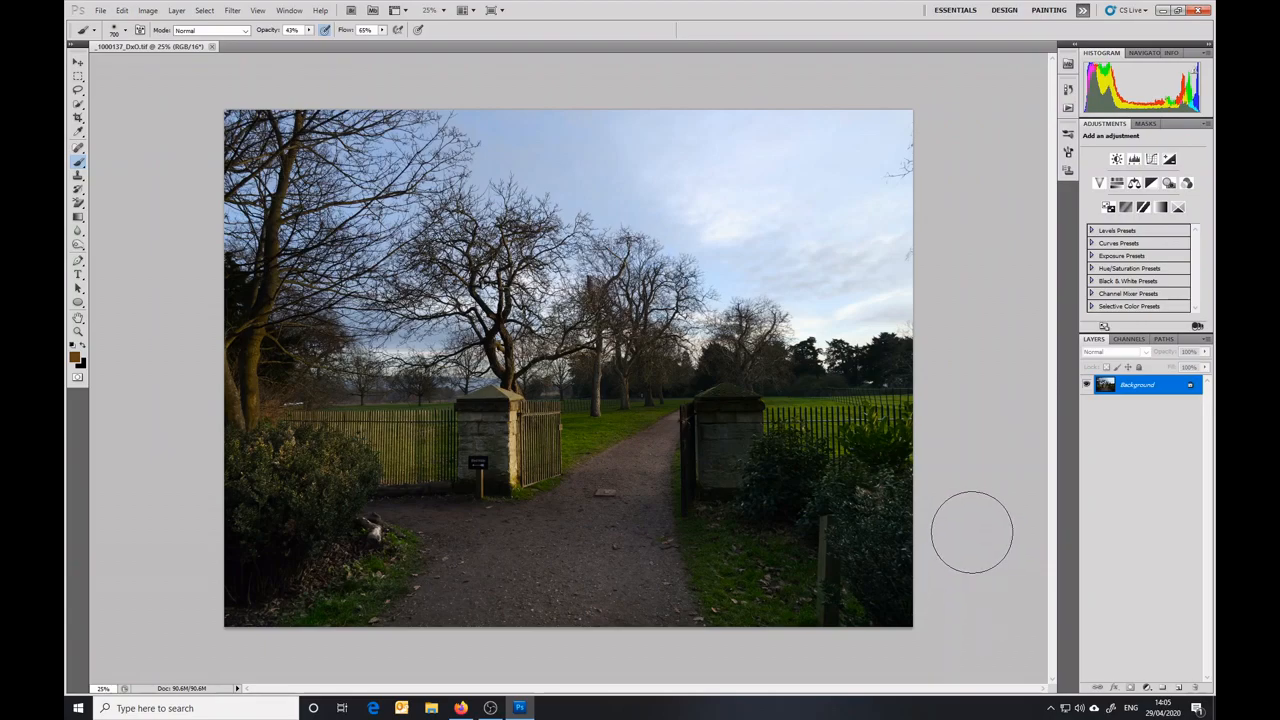